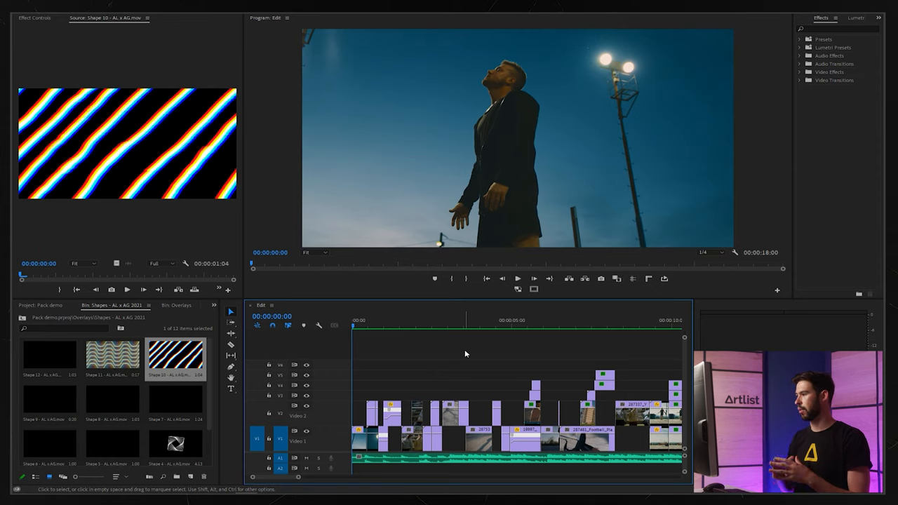
# - Place the X-pattern shape overlay (Shape 8) on V3 at the montage start
pyautogui.click(176, 304)
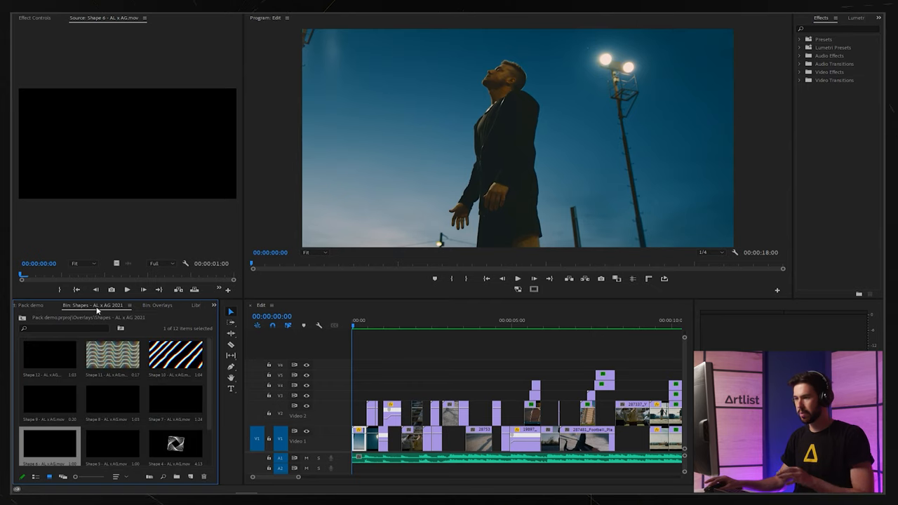
pyautogui.moveTo(101, 408)
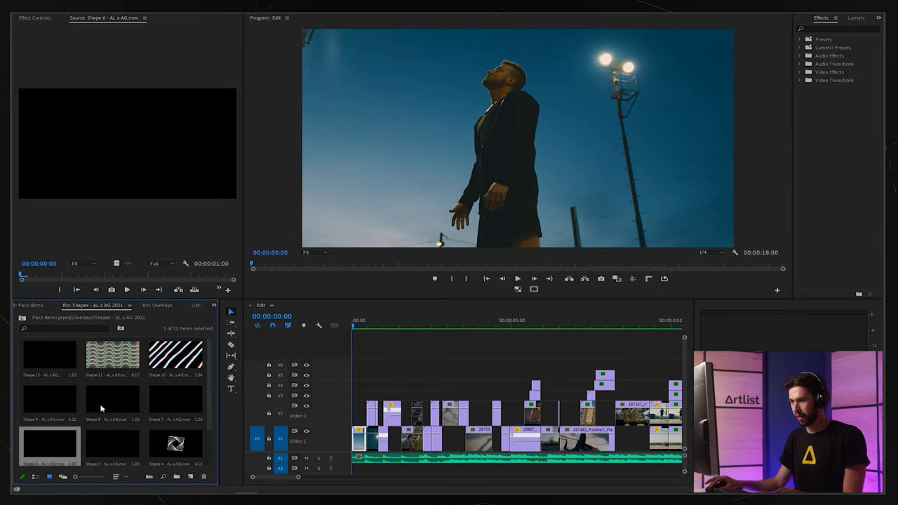
pyautogui.click(112, 398)
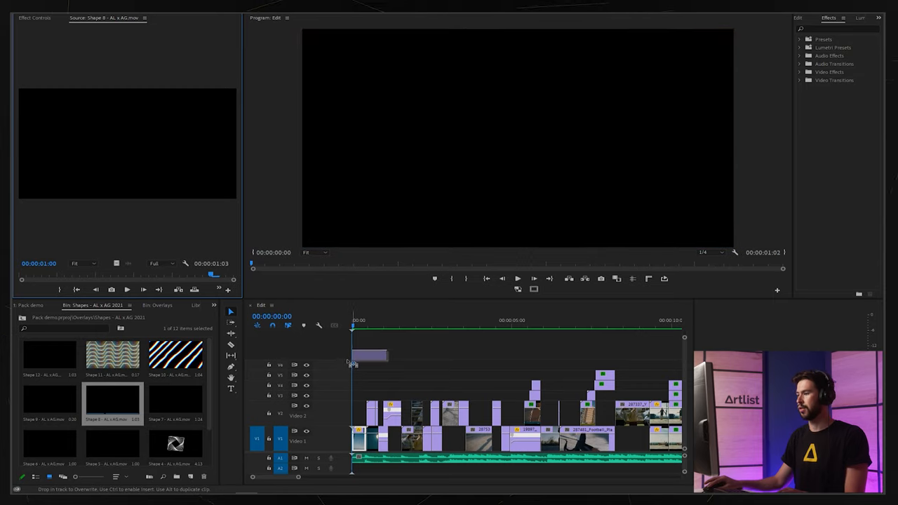
pyautogui.moveTo(368, 357); pyautogui.dragTo(385, 386)
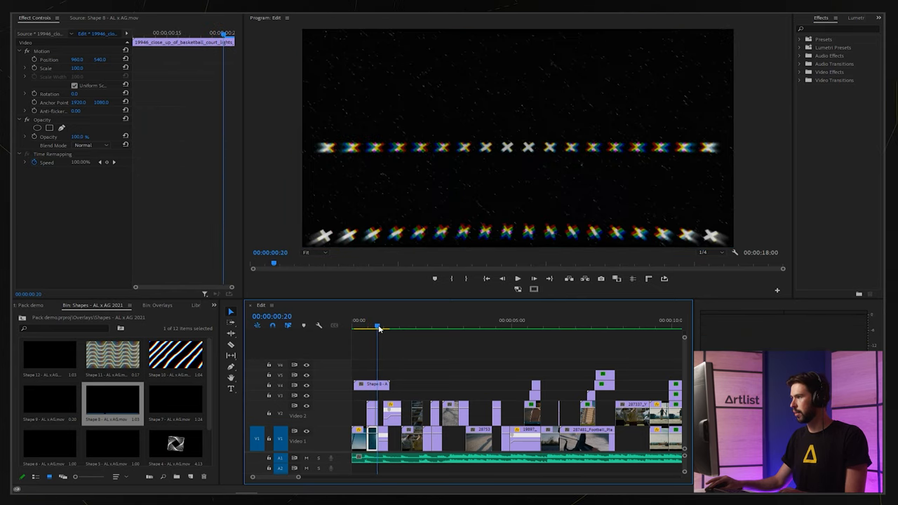
# - Set the shape overlay's Opacity blend mode to Screen
pyautogui.click(372, 385)
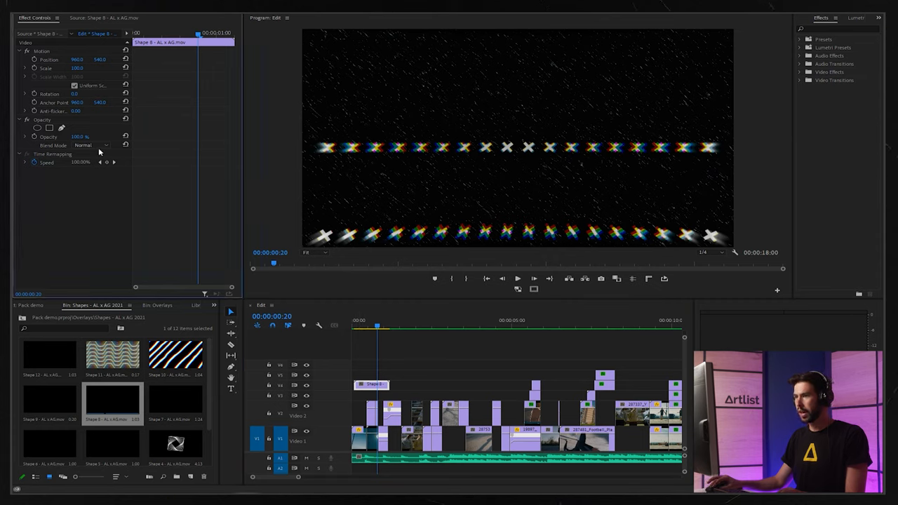
pyautogui.click(91, 144)
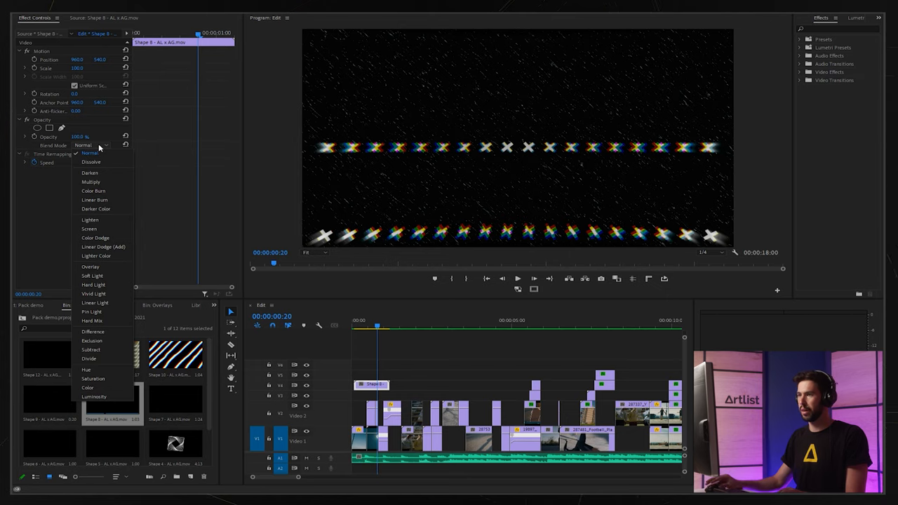
pyautogui.moveTo(91, 229)
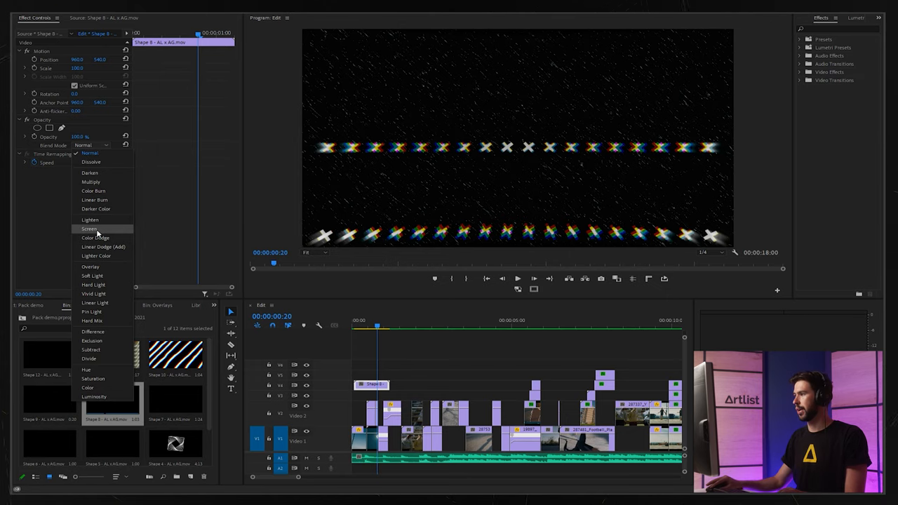
pyautogui.click(90, 229)
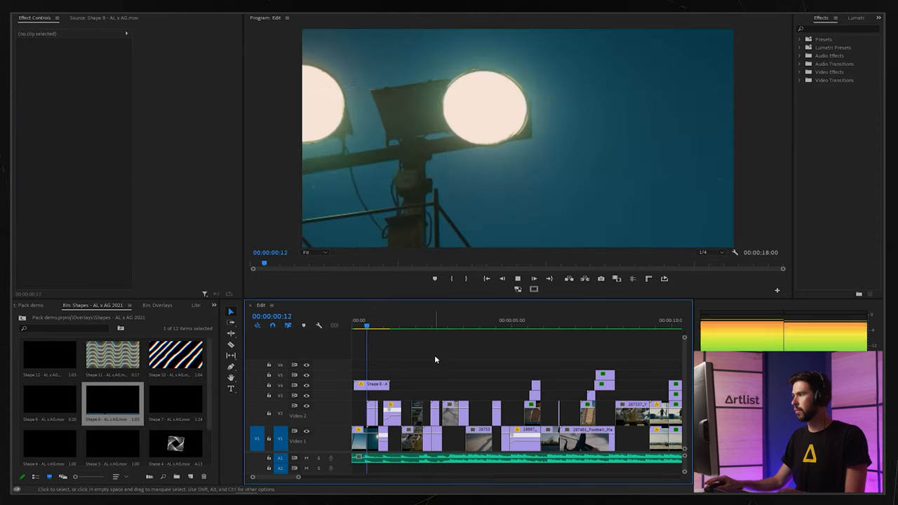
# - Add the film-frame matte overlay from the Matte bin above the friends clip
pyautogui.click(414, 320)
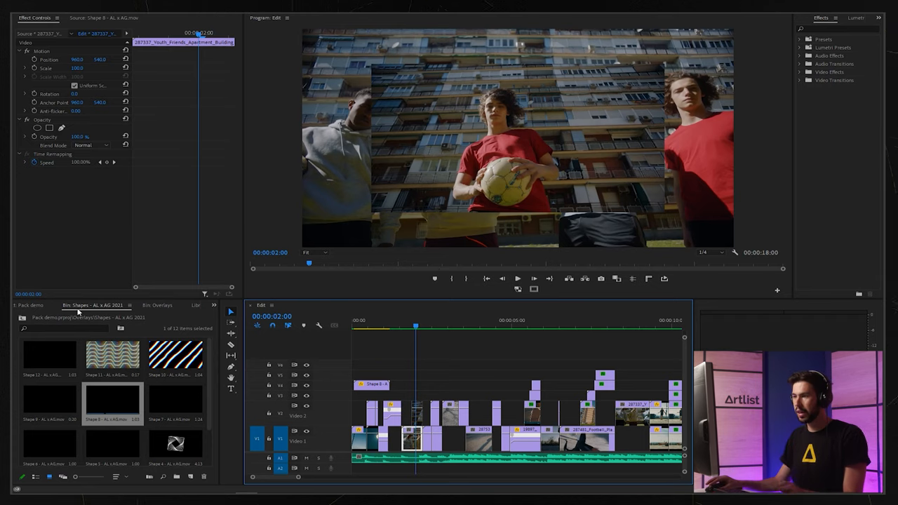
pyautogui.click(157, 304)
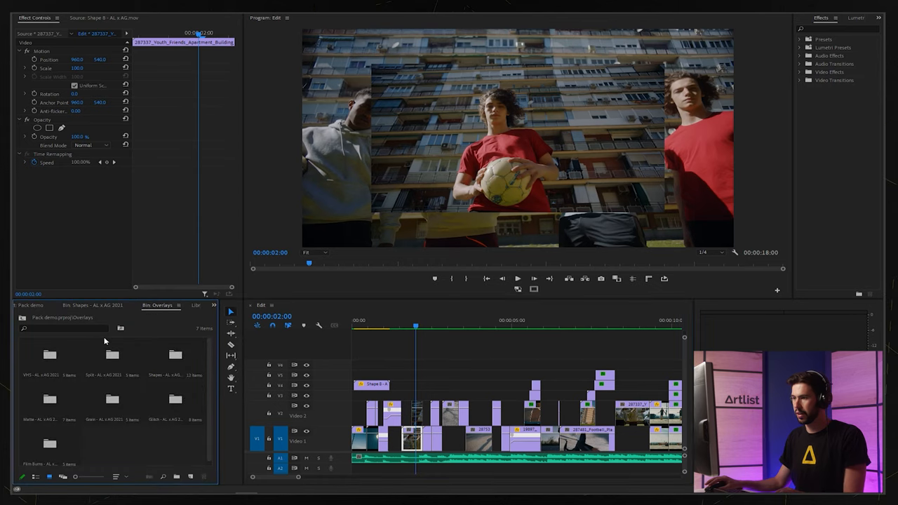
pyautogui.moveTo(169, 371)
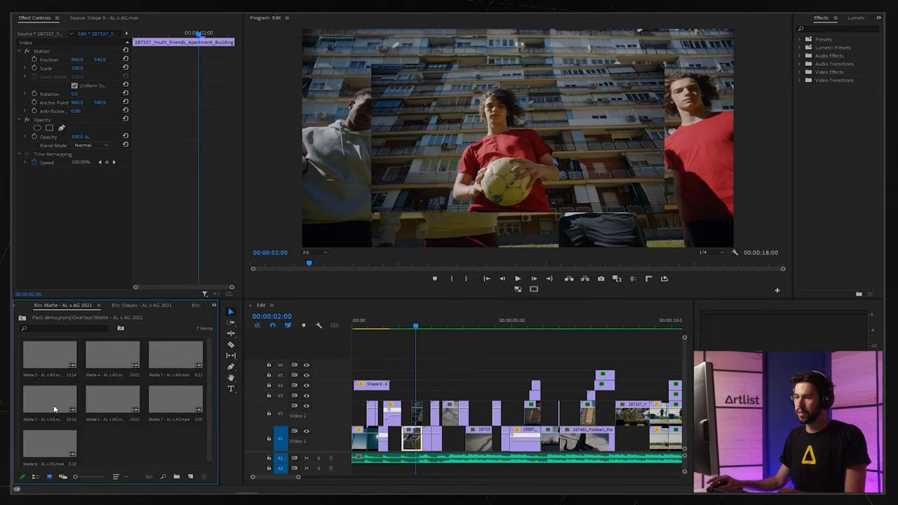
pyautogui.doubleClick(112, 353)
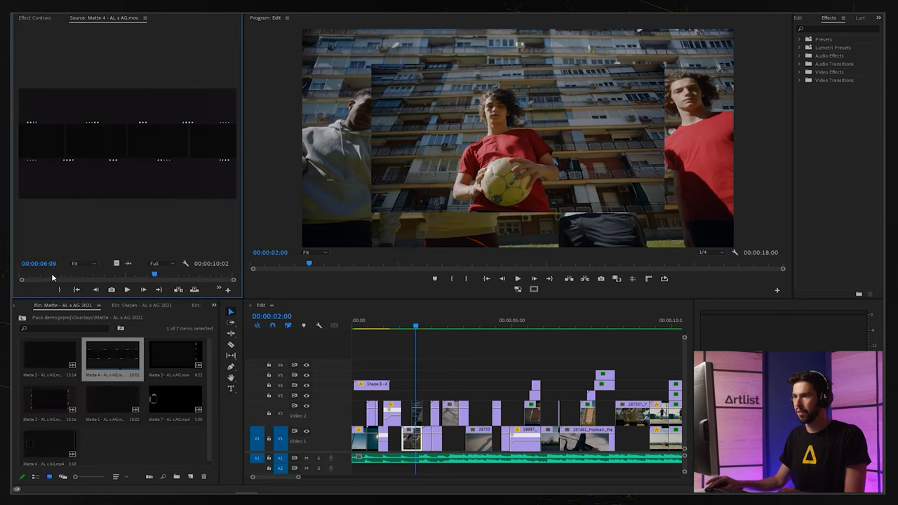
pyautogui.click(174, 357)
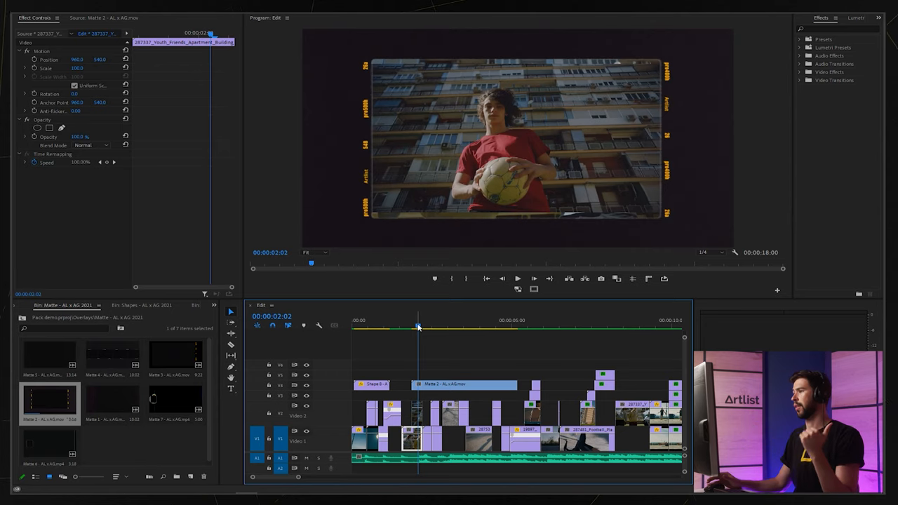
# - Search the Effects panel for the Crop effect
pyautogui.click(463, 385)
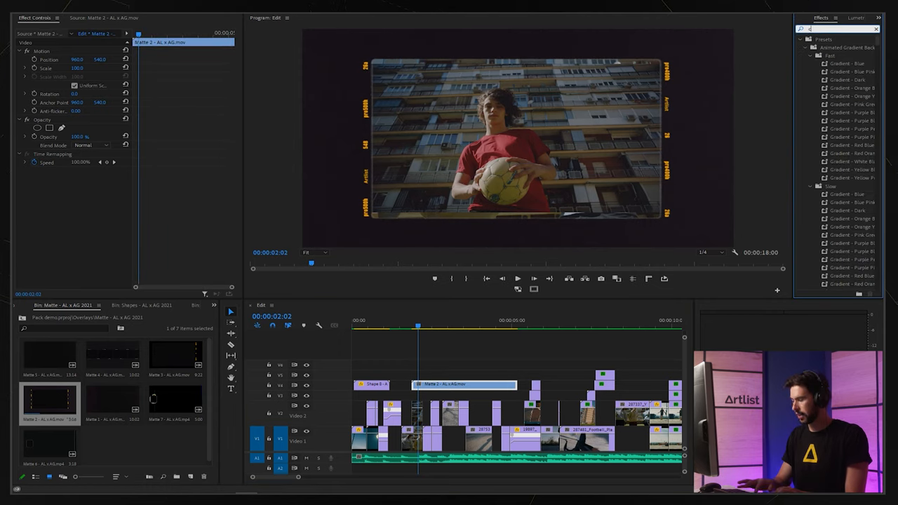
pyautogui.write('ro')
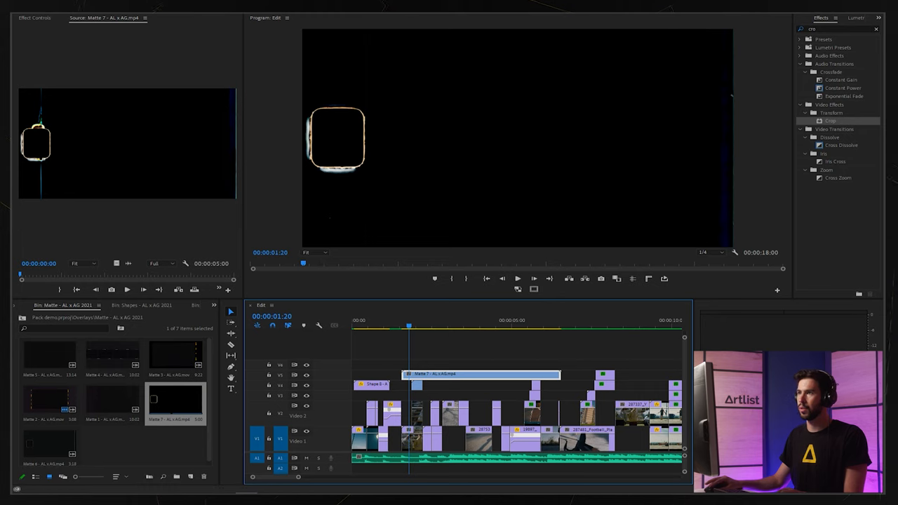
# - Blend the rounded matte over the friends footage with a lightening mode and save
pyautogui.click(93, 144)
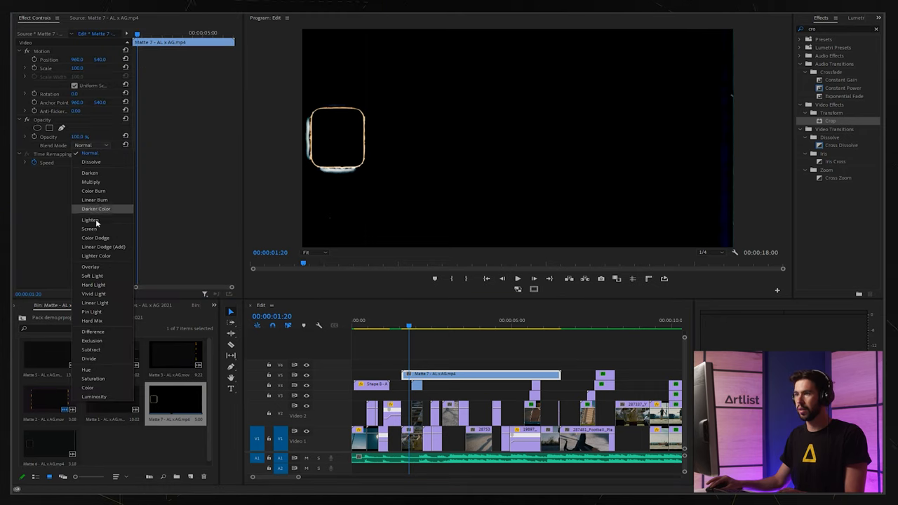
pyautogui.click(89, 229)
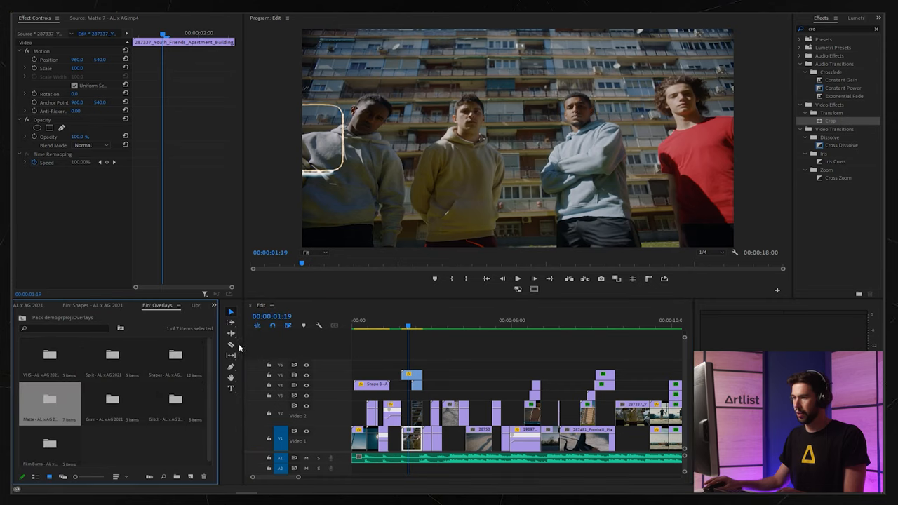
pyautogui.press('ctrl+s')
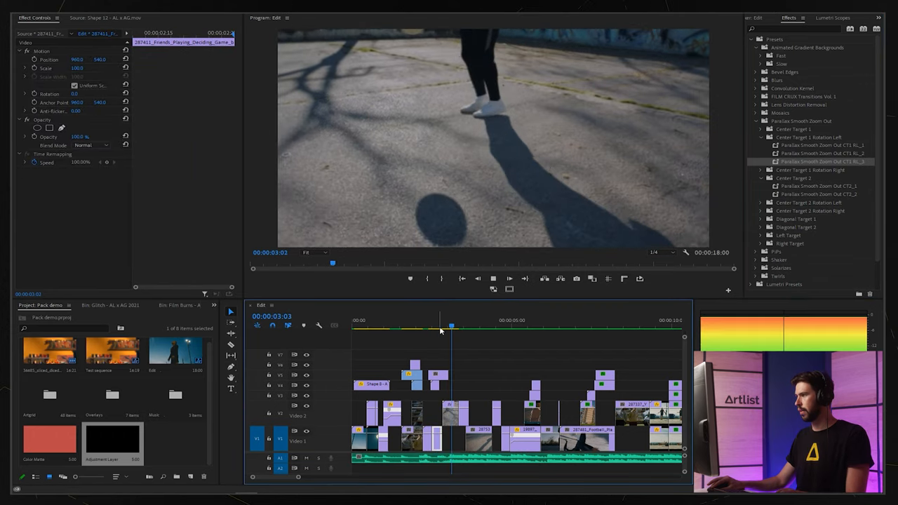
# - Save the project and expand the Glitches preset folder beside the dunk shot
pyautogui.click(444, 329)
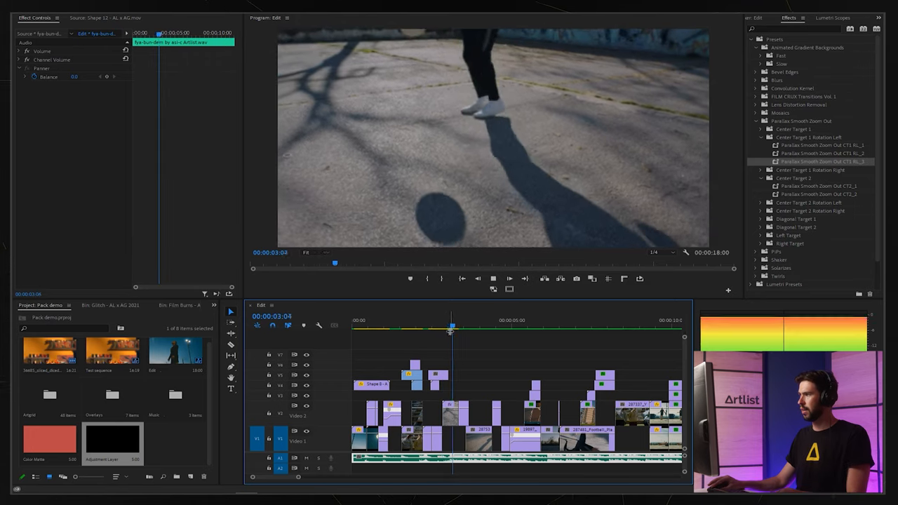
pyautogui.press('ctrl+s')
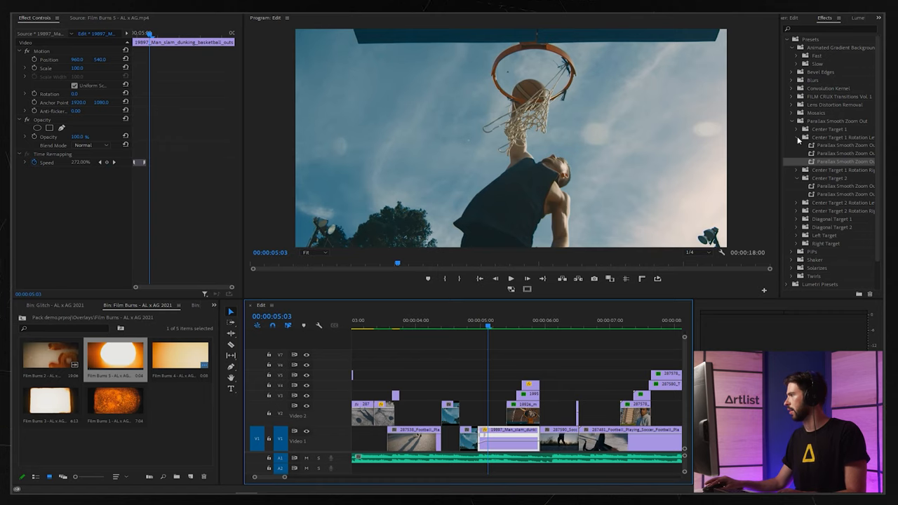
pyautogui.click(791, 121)
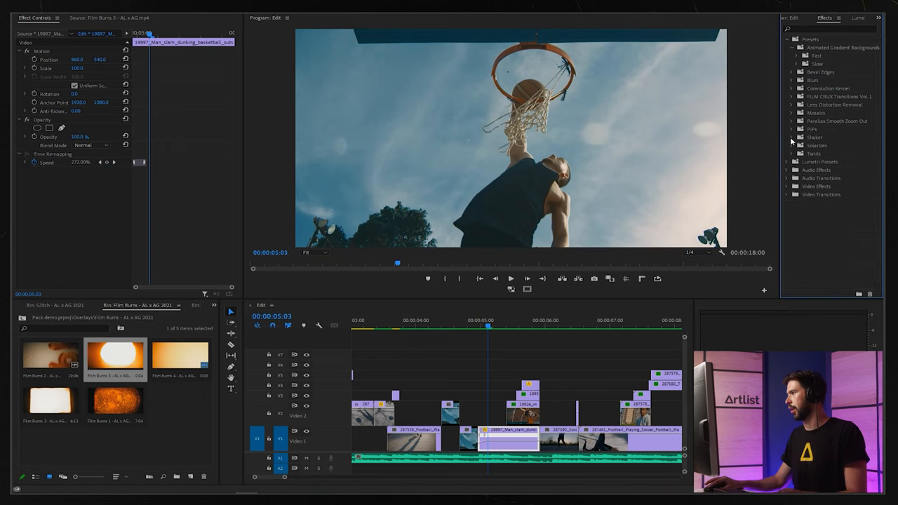
pyautogui.click(792, 137)
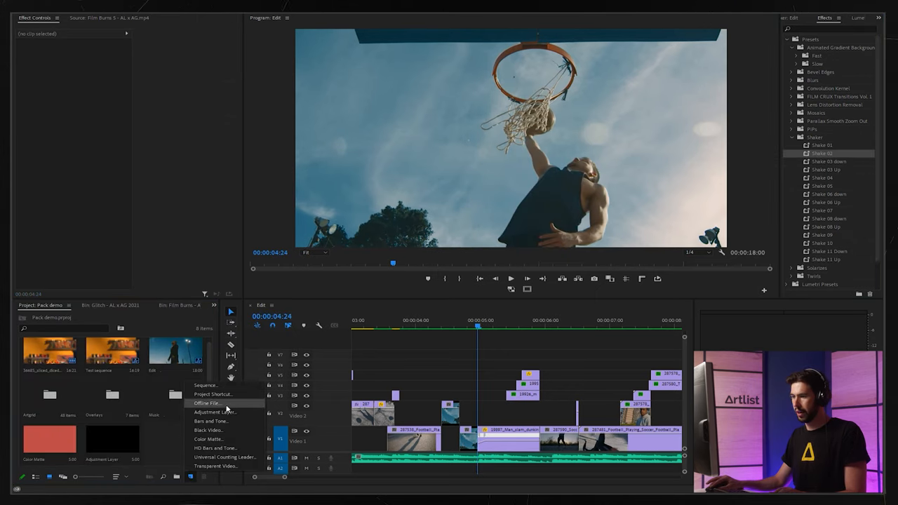
# - Create the adjustment layer, place it on V2 over the dunk clip, and show the Shapes bin
pyautogui.click(213, 412)
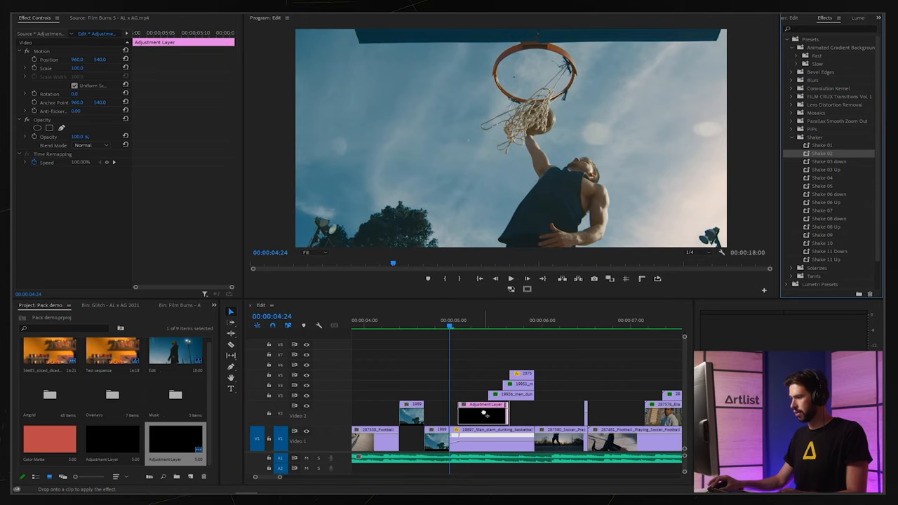
pyautogui.click(484, 414)
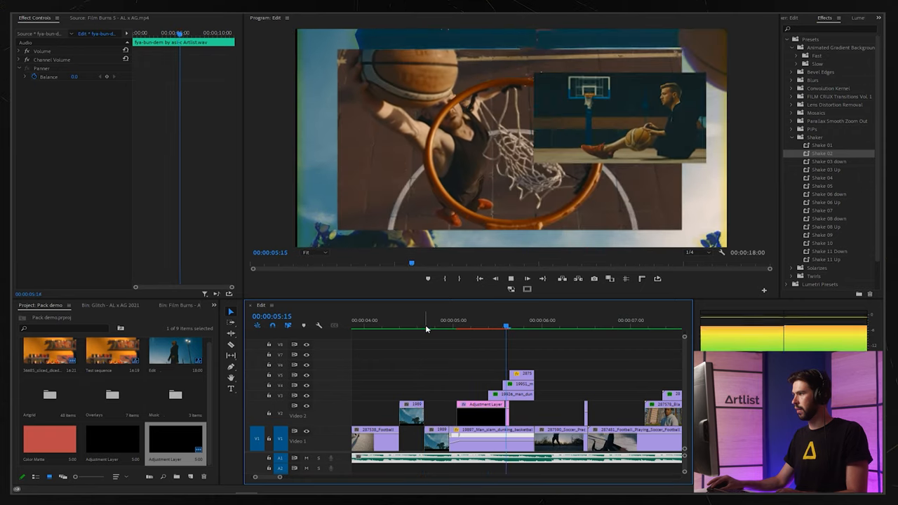
pyautogui.click(480, 329)
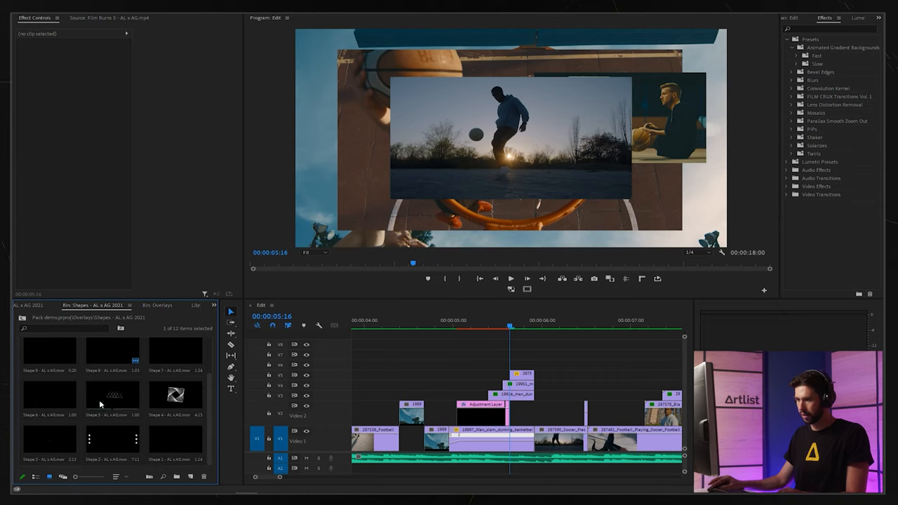
# - Retime the triangle shape overlay via Speed/Duration and preview the result
pyautogui.doubleClick(113, 442)
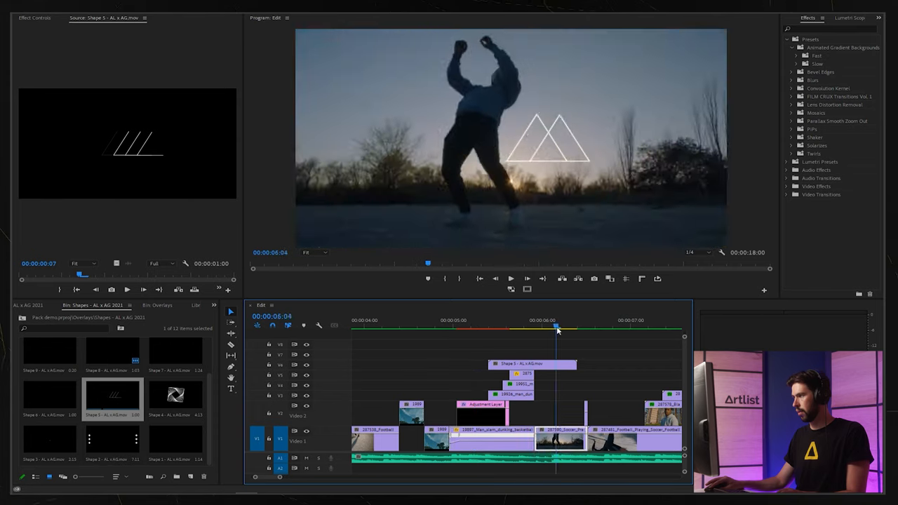
pyautogui.rightClick(533, 365)
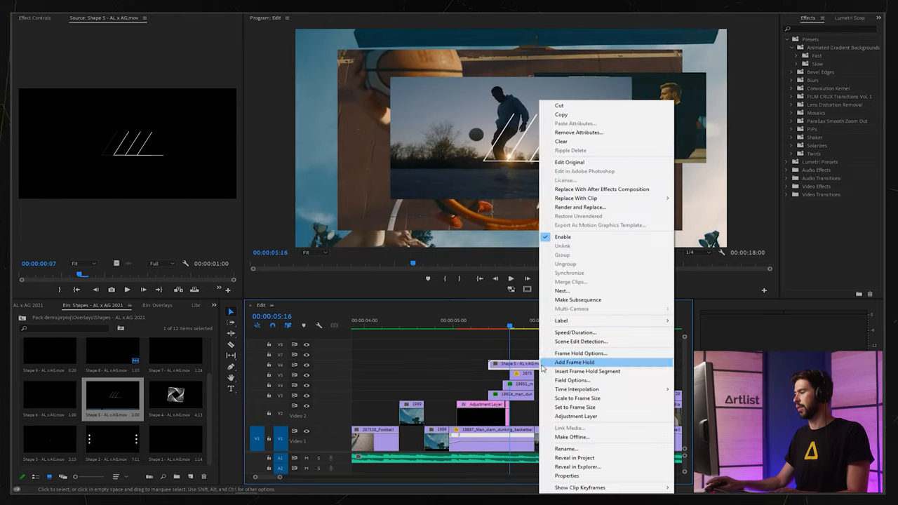
pyautogui.moveTo(575, 331)
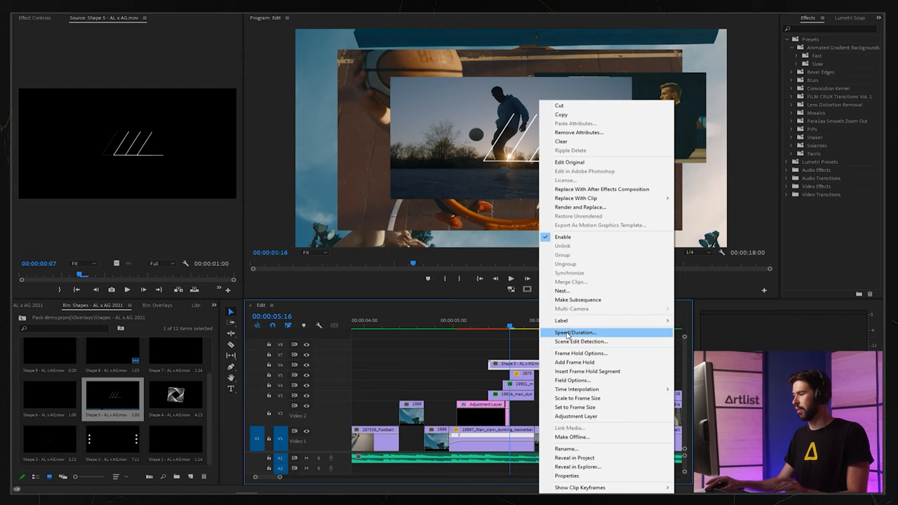
pyautogui.click(575, 332)
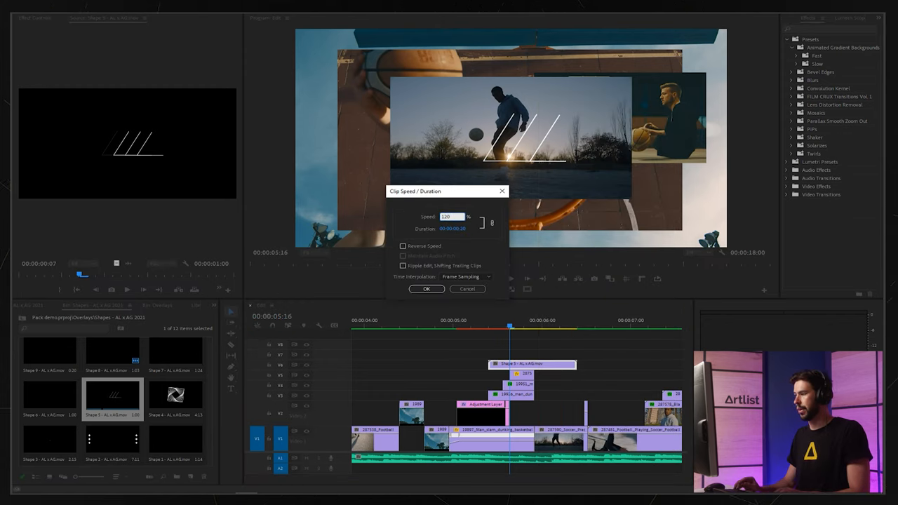
pyautogui.click(426, 289)
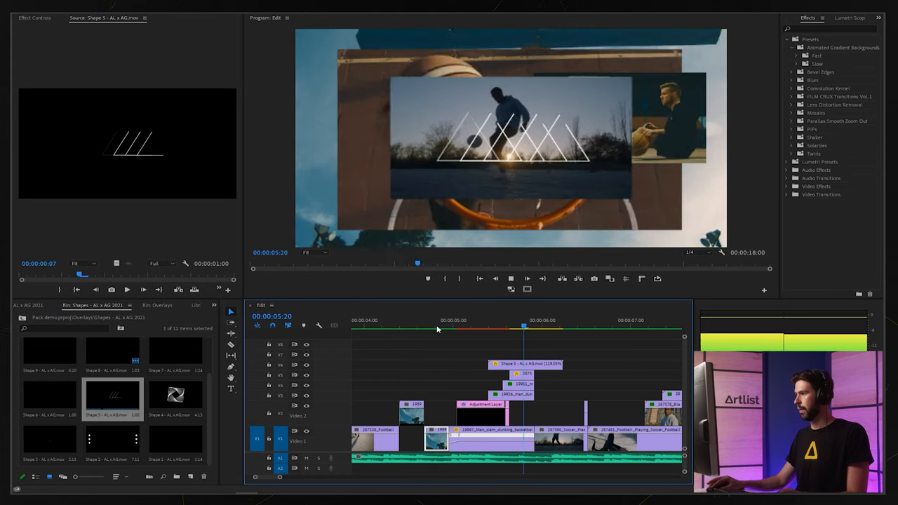
pyautogui.click(400, 320)
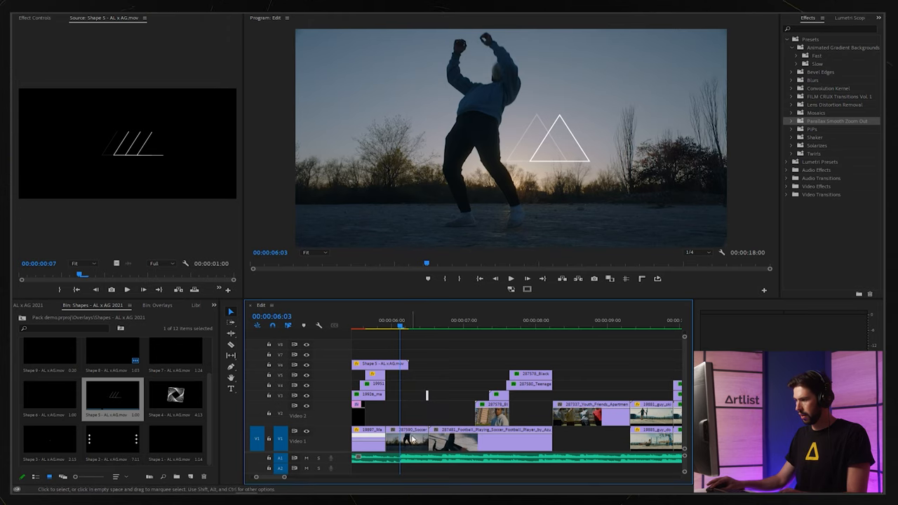
pyautogui.click(407, 410)
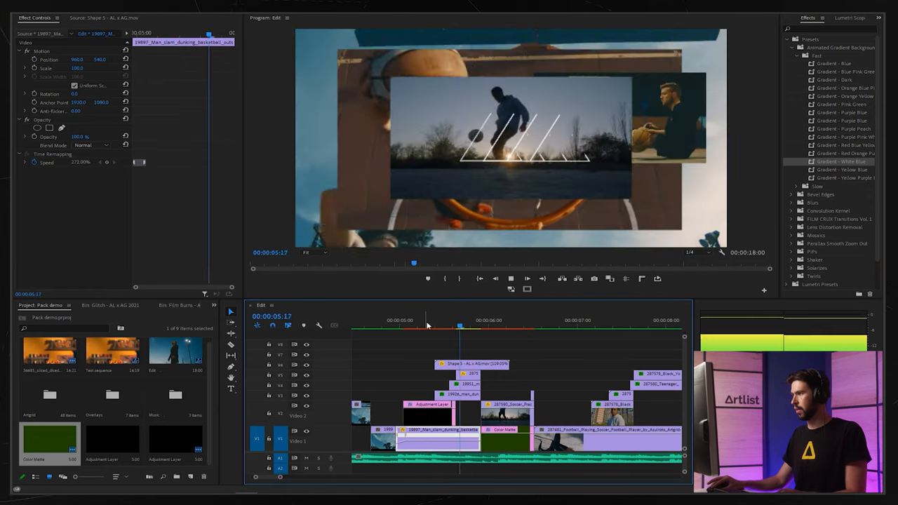
# - Apply a fast blue gradient background preset to the matte and check its keyframes
pyautogui.click(494, 319)
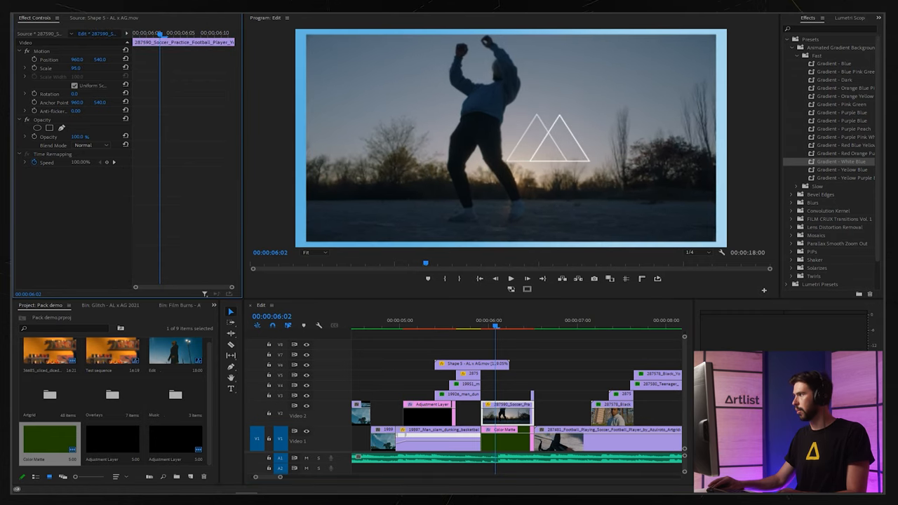
pyautogui.click(505, 438)
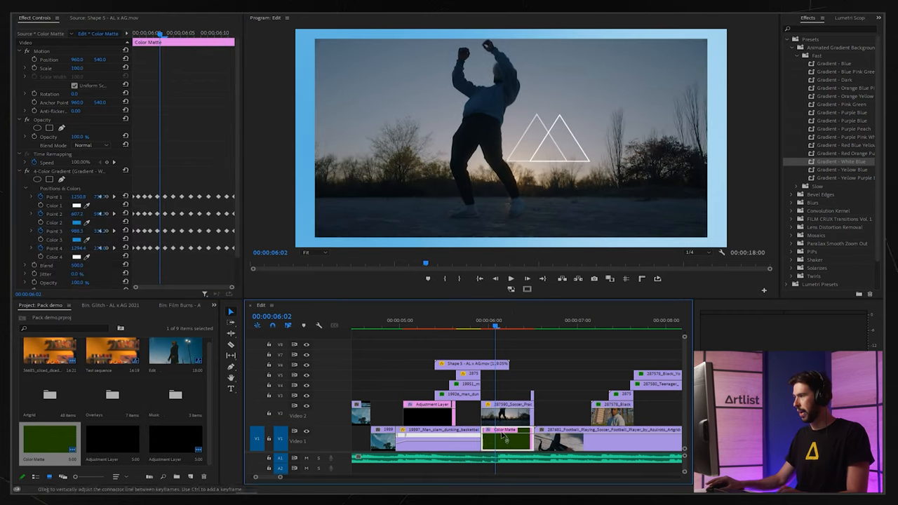
pyautogui.click(463, 325)
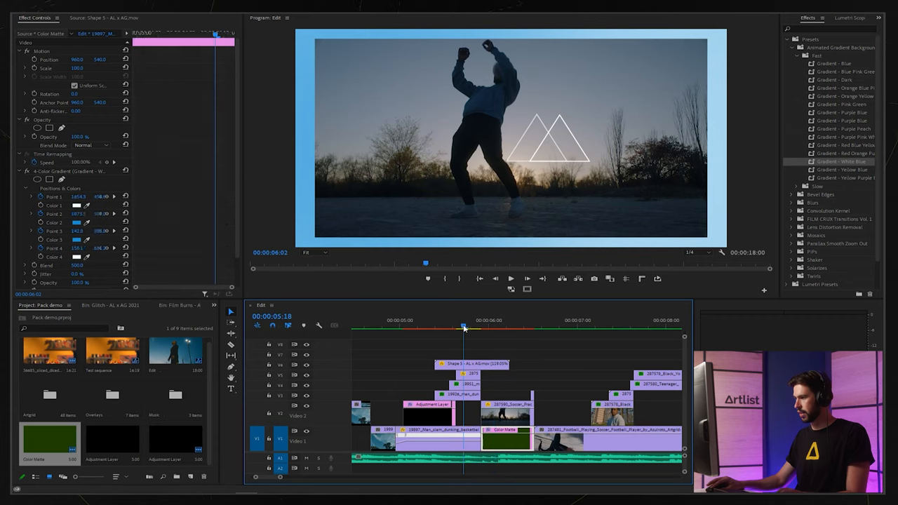
pyautogui.press('ctrl+s')
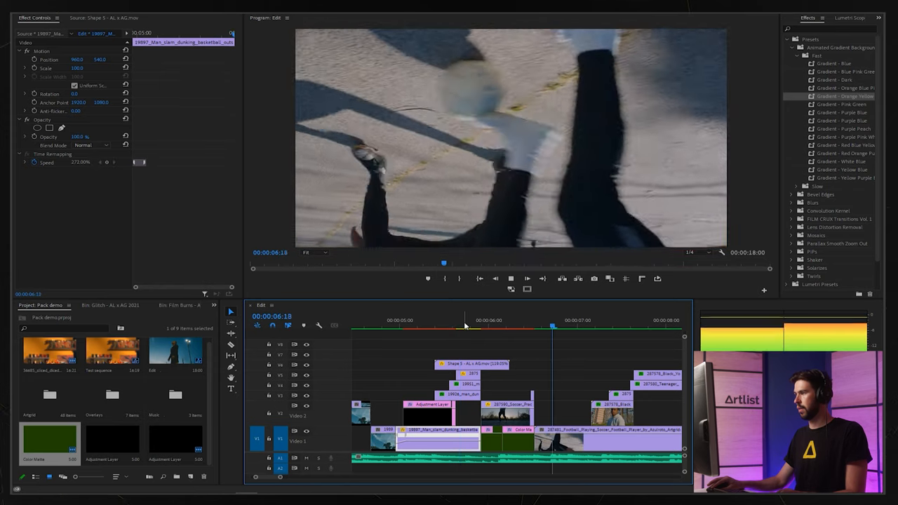
# - Apply an orange gradient background behind the dancer and play it back
pyautogui.click(502, 320)
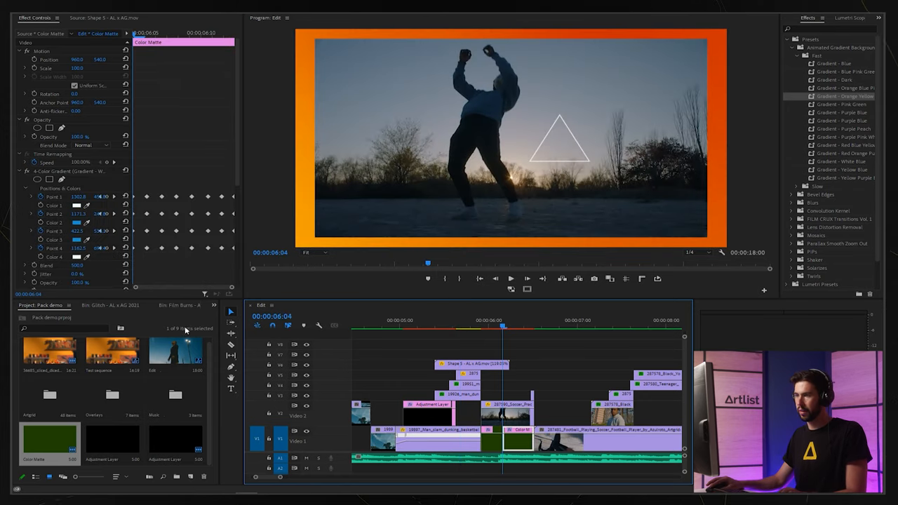
pyautogui.press('ctrl+s')
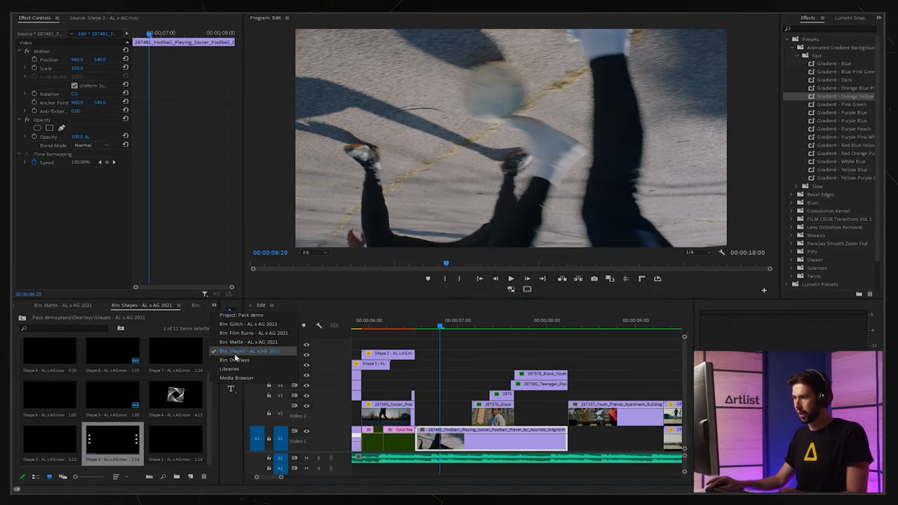
# - Add a grain clip on the top track over the football shot, blended in Overlay mode
pyautogui.click(244, 314)
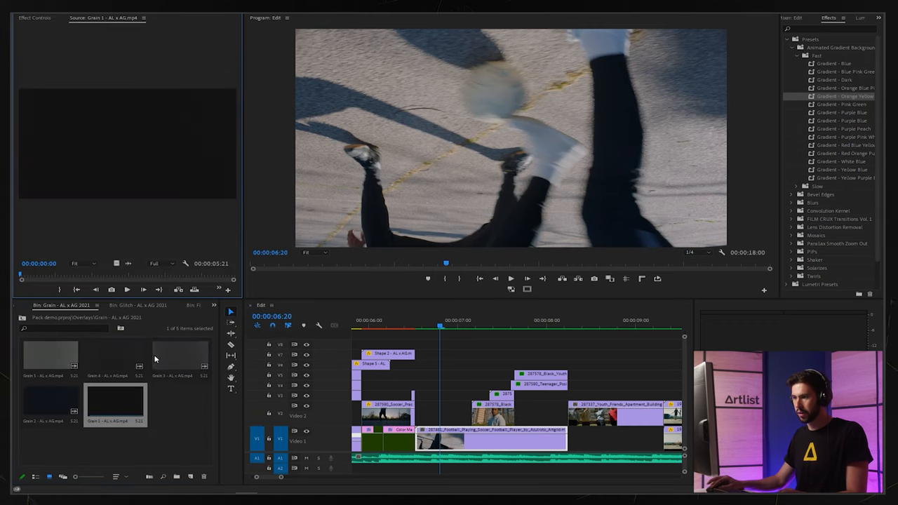
pyautogui.click(180, 358)
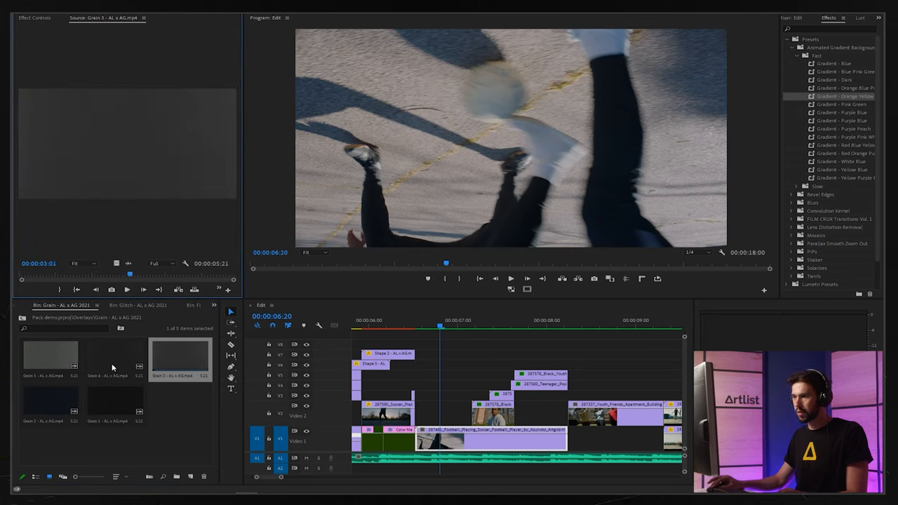
pyautogui.click(115, 358)
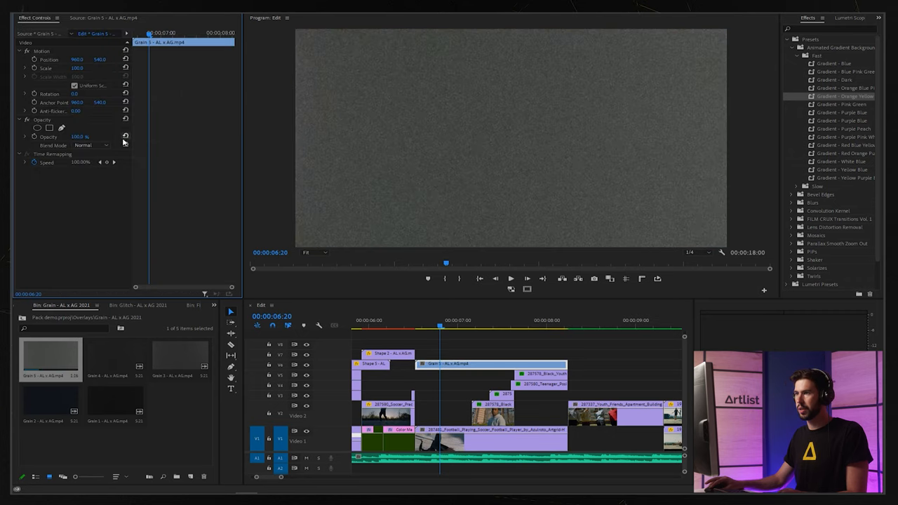
pyautogui.click(91, 145)
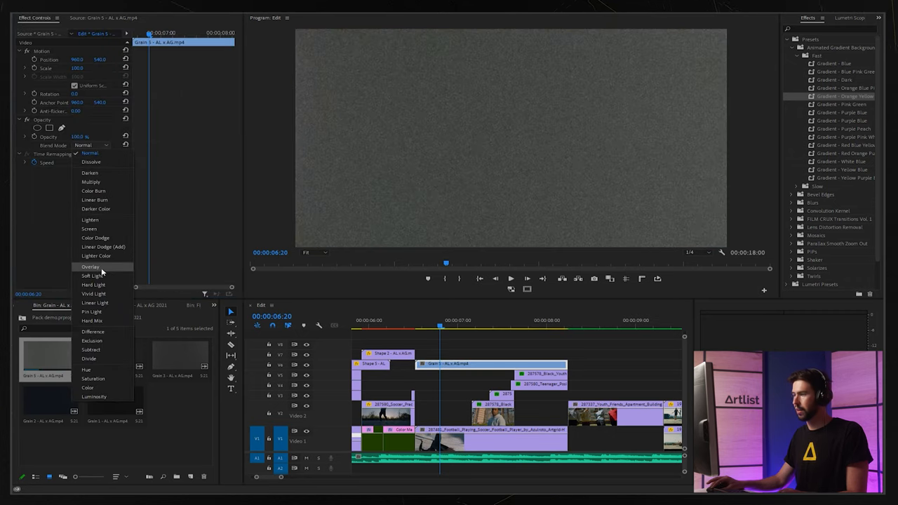
pyautogui.click(90, 266)
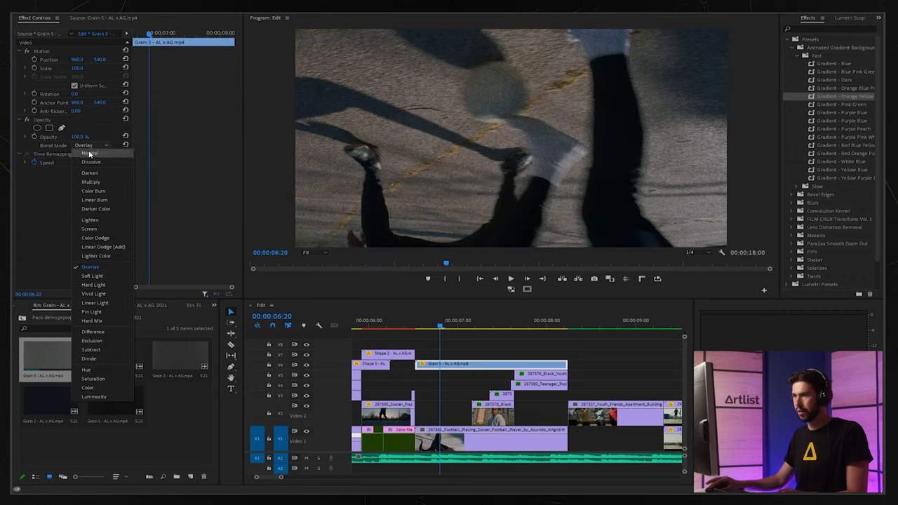
pyautogui.click(93, 275)
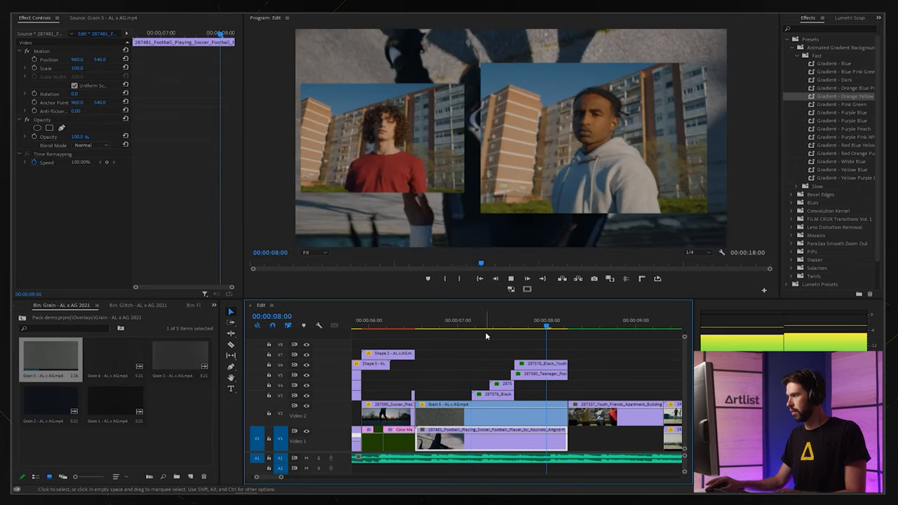
pyautogui.click(527, 326)
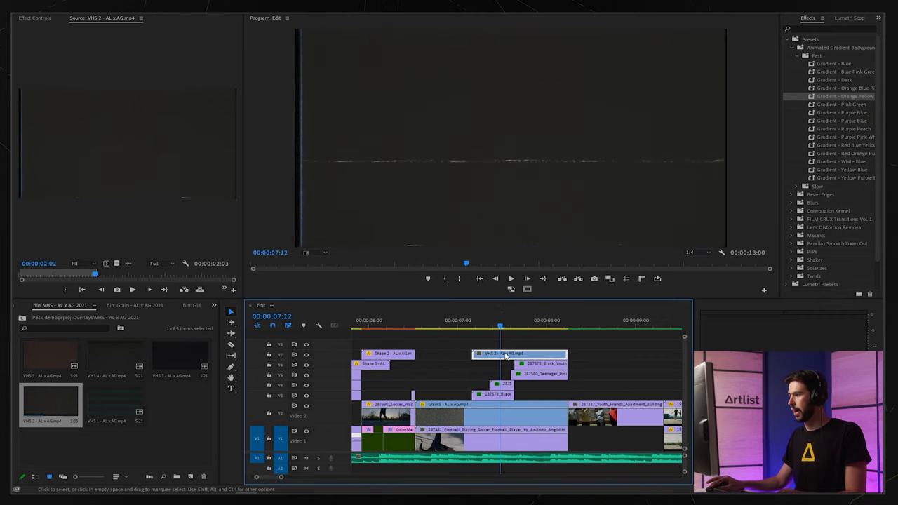
# - Blend the VHS distortion overlay into the football footage
pyautogui.click(96, 145)
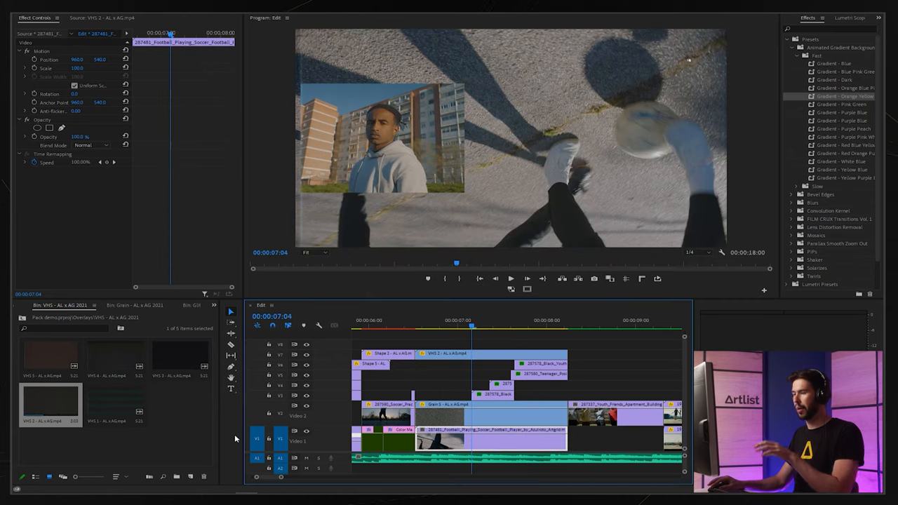
# - Preview glitch clips from the Glitch bin and pick one for the split shot
pyautogui.click(216, 305)
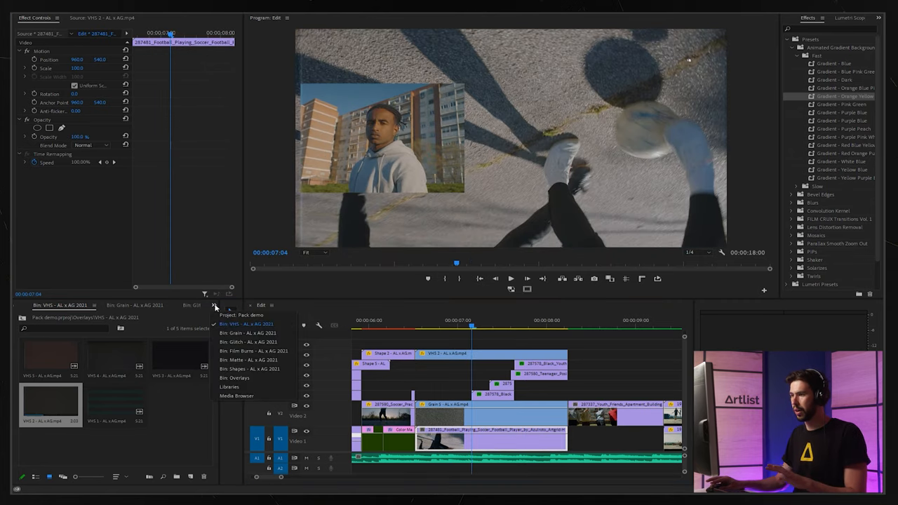
pyautogui.click(247, 342)
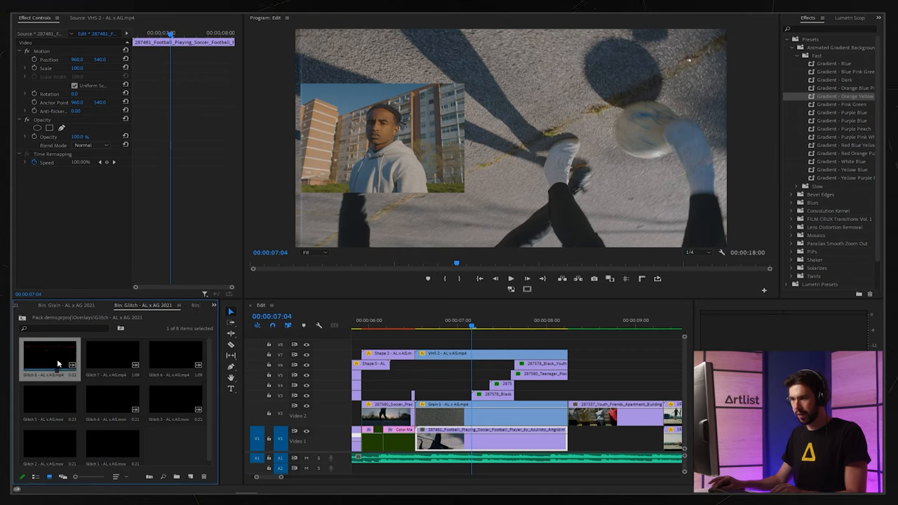
pyautogui.doubleClick(50, 357)
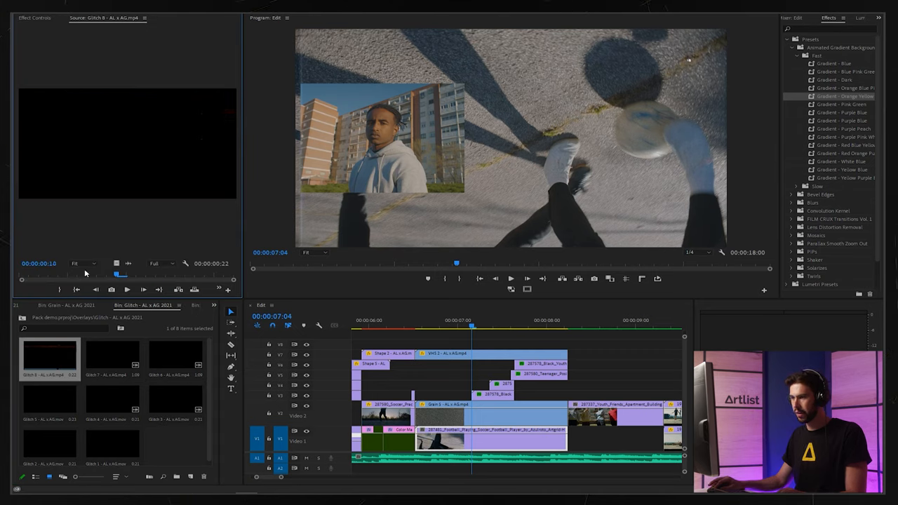
pyautogui.doubleClick(113, 353)
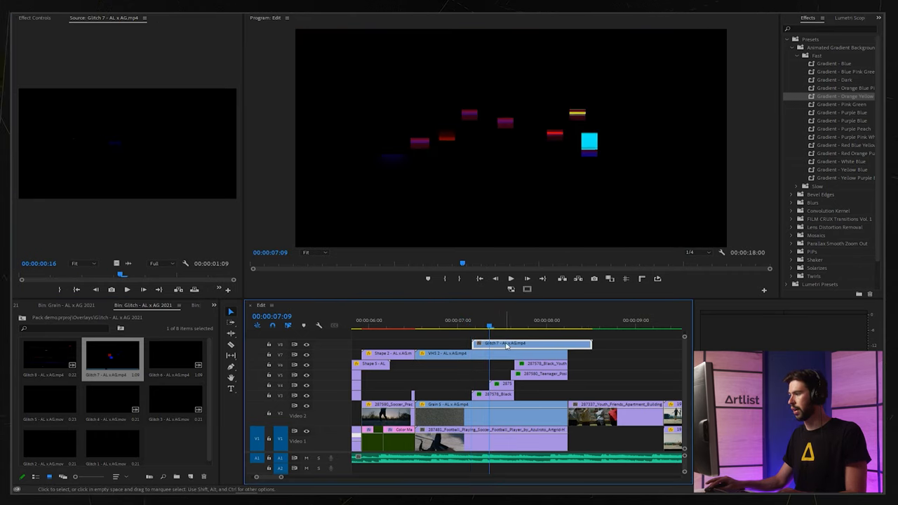
# - Blend the glitch overlay with Linear Dodge (Add)
pyautogui.click(105, 145)
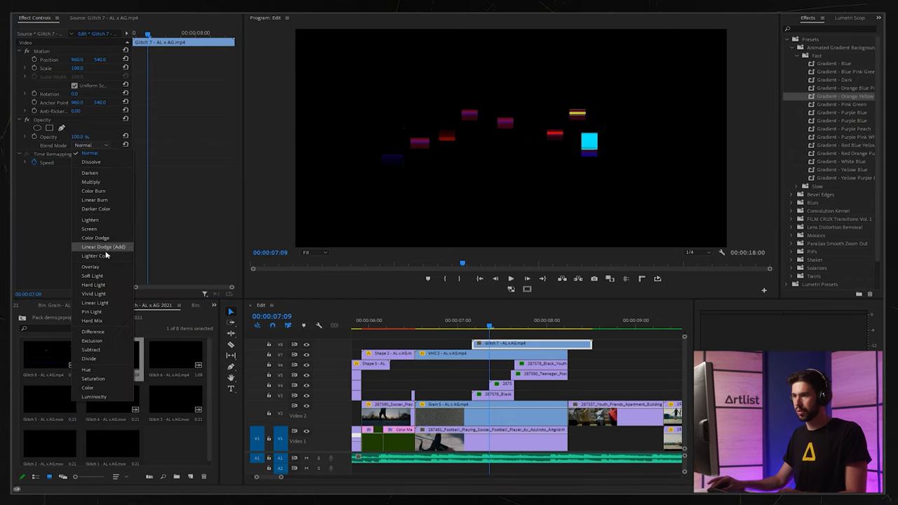
pyautogui.click(90, 229)
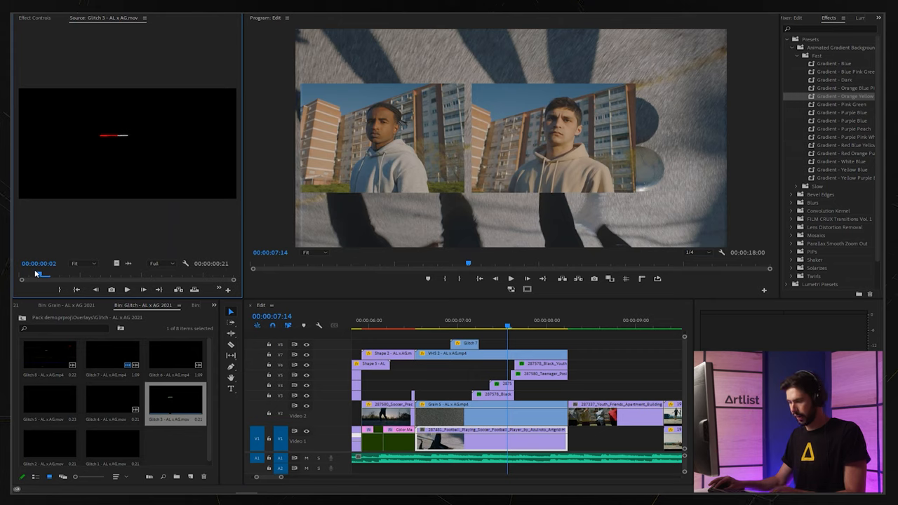
pyautogui.click(460, 328)
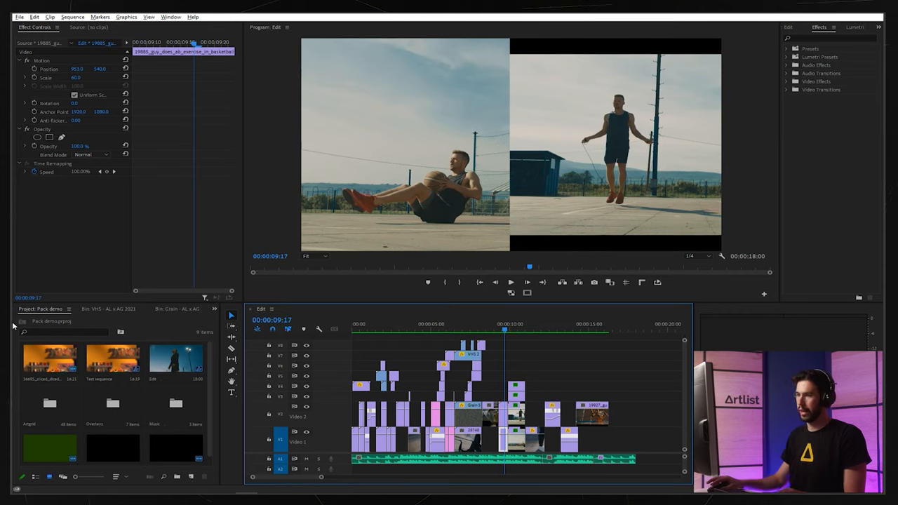
# - Switch the Project panel from the overlay bin list to the Split overlays bin
pyautogui.click(213, 309)
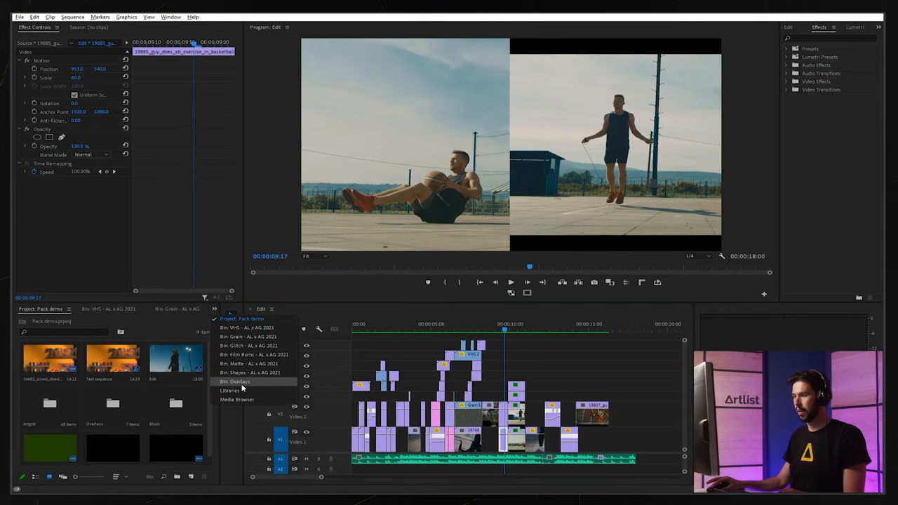
pyautogui.click(236, 382)
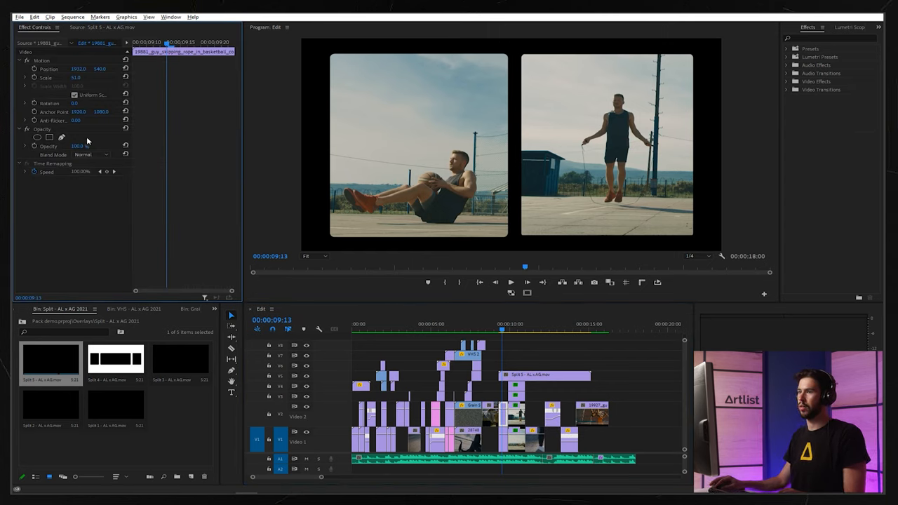
pyautogui.moveTo(274, 191)
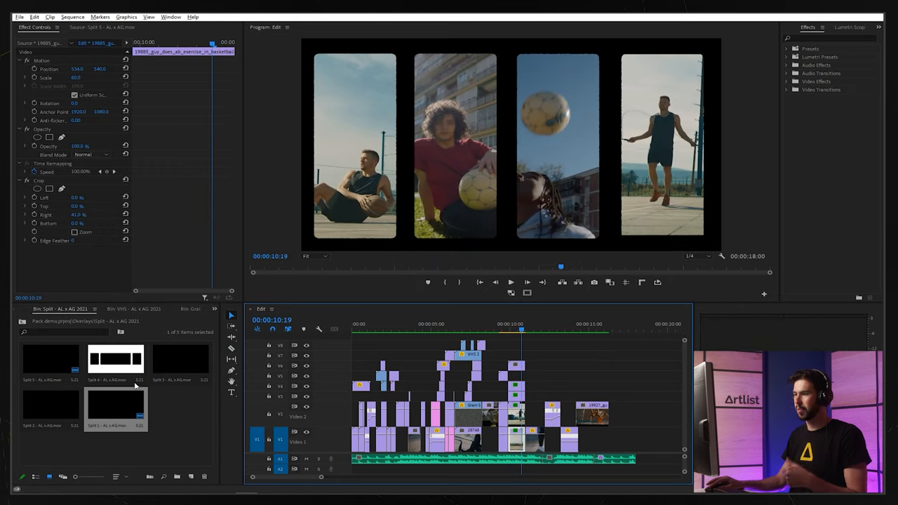
pyautogui.moveTo(128, 309)
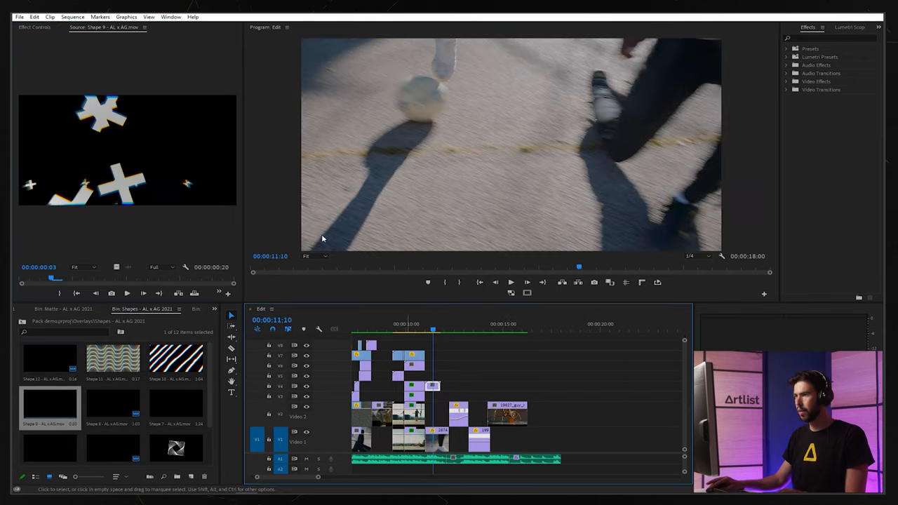
# - Browse the Film Burns overlay bin, then bring up the New Item list
pyautogui.click(213, 309)
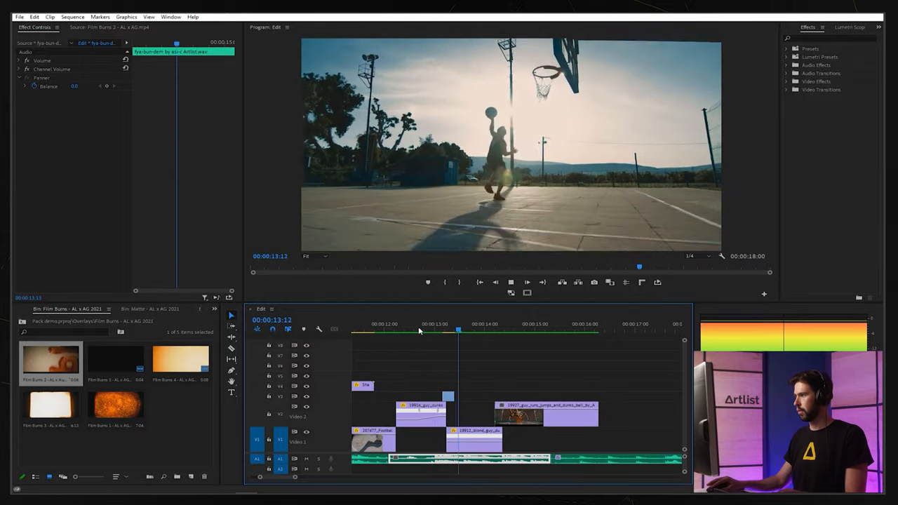
pyautogui.click(188, 477)
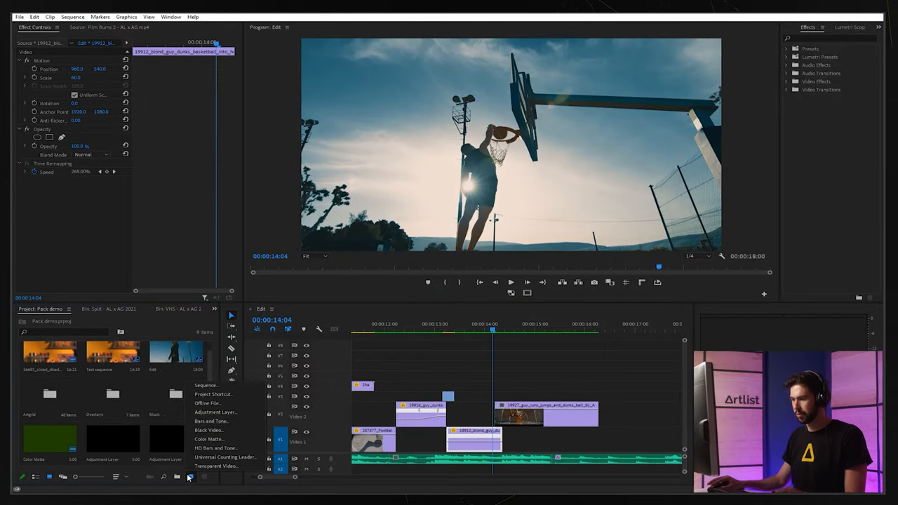
# - Create an adjustment layer, confirm it and shorten it over the dunk shot
pyautogui.click(215, 413)
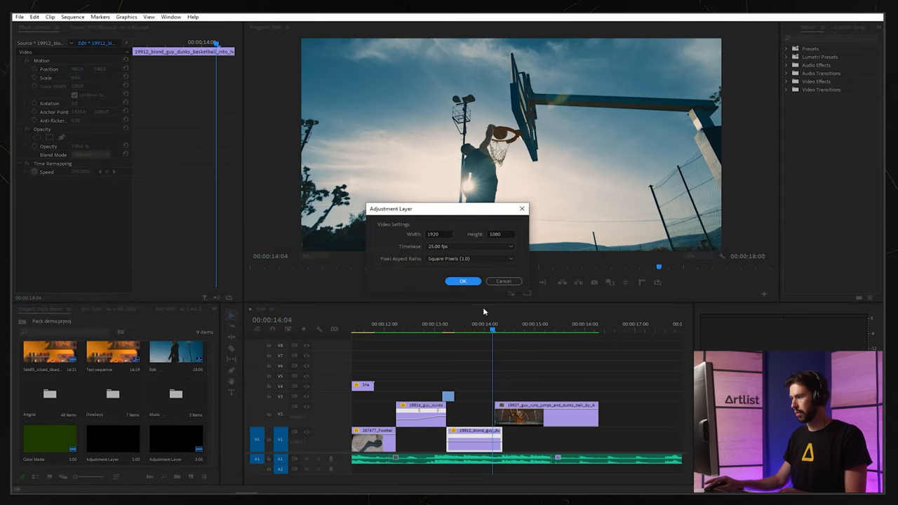
pyautogui.click(463, 280)
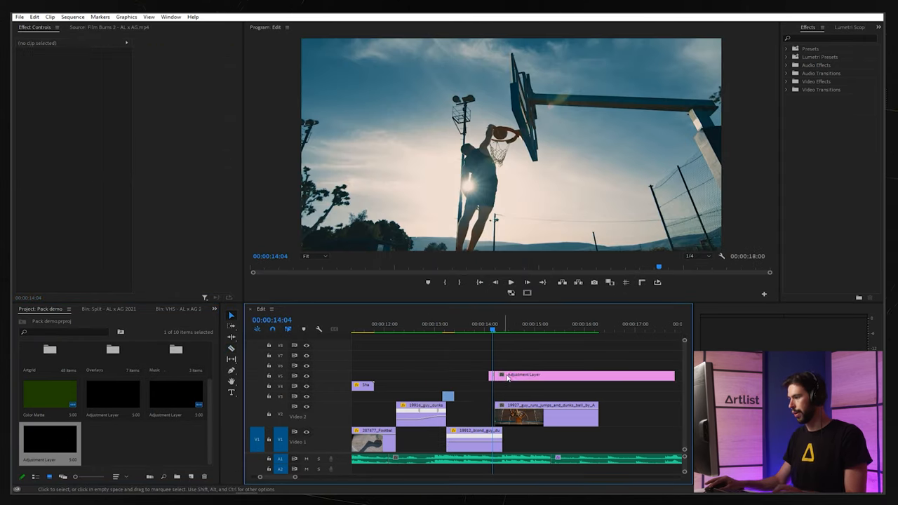
pyautogui.click(474, 437)
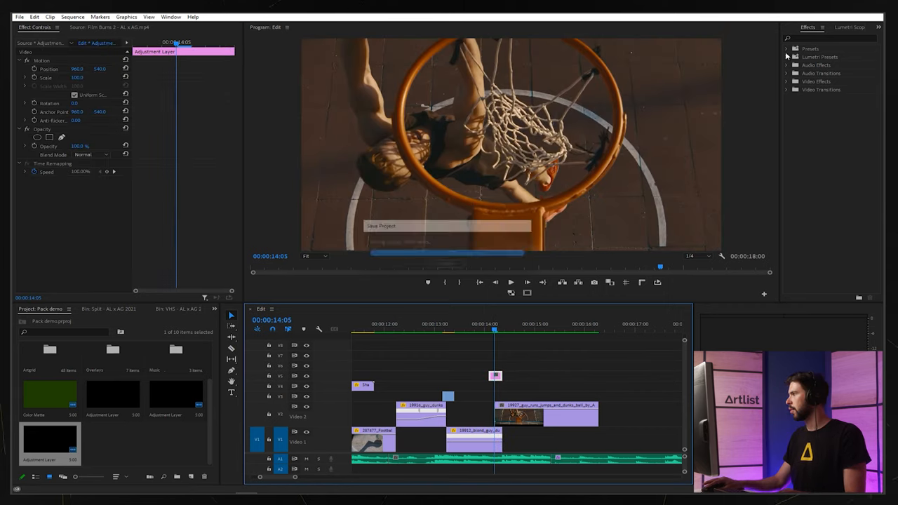
# - Choose a short shake preset from the Shakes presets for the adjustment layer
pyautogui.click(786, 48)
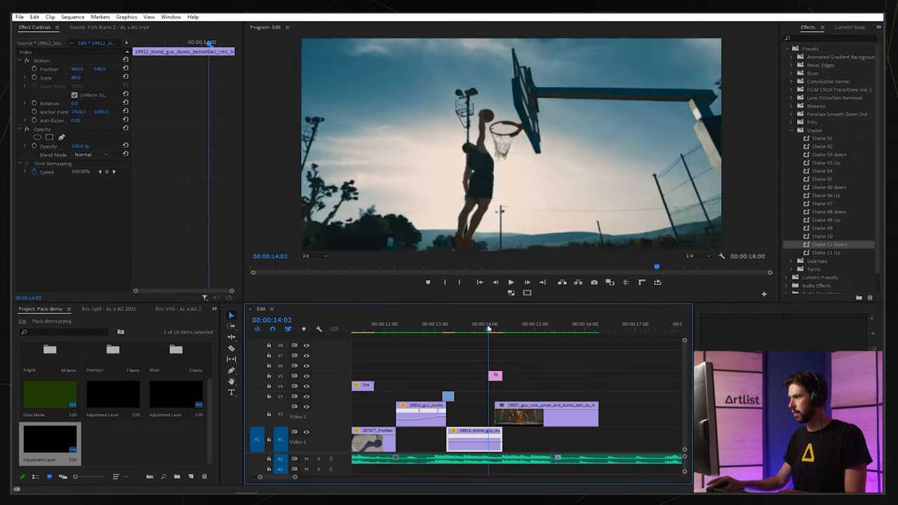
pyautogui.click(477, 329)
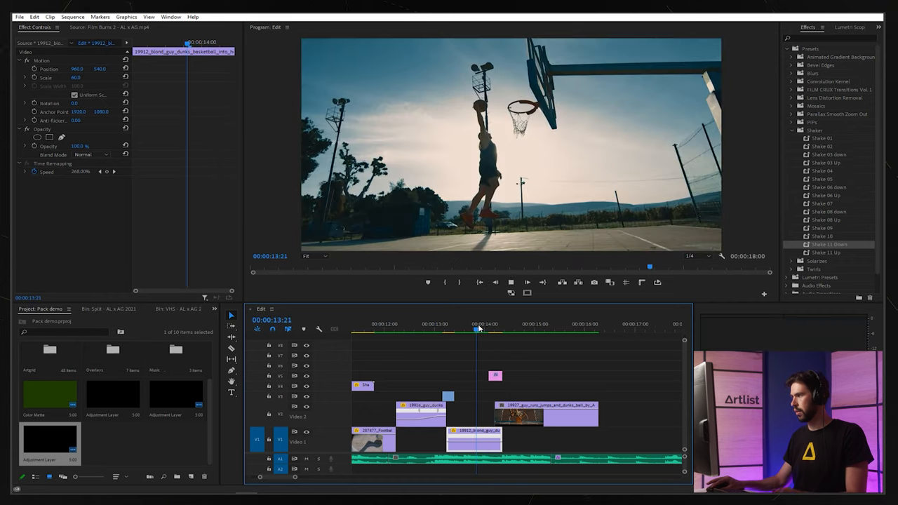
pyautogui.click(532, 325)
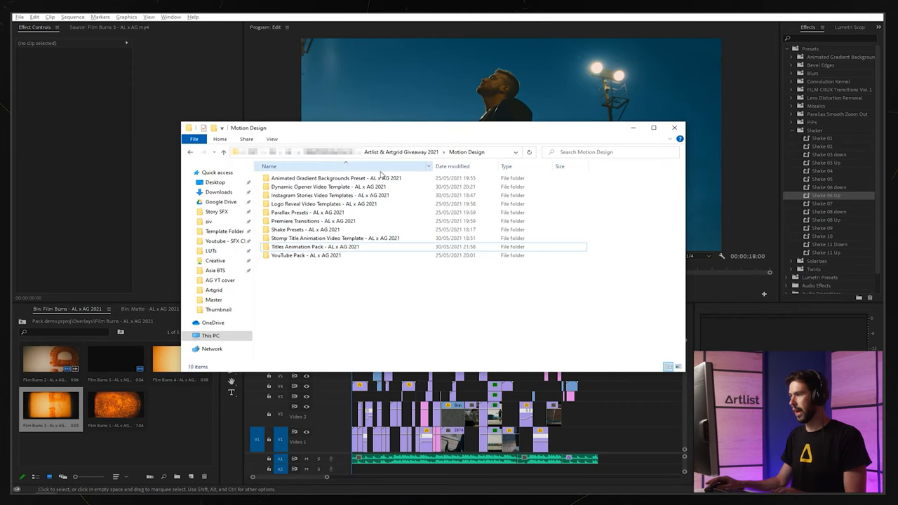
# - Open the Dynamic Opener Video Template folder showing its footage and .prproj file
pyautogui.click(329, 185)
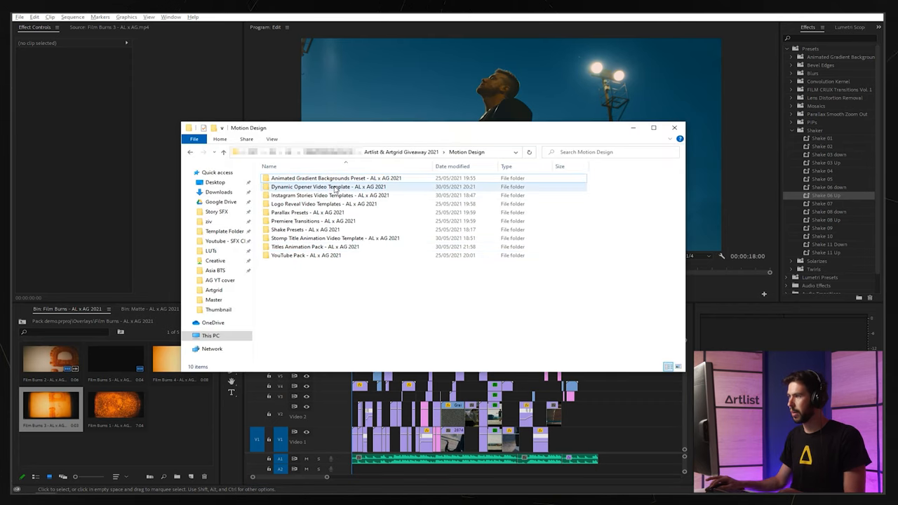
pyautogui.doubleClick(327, 187)
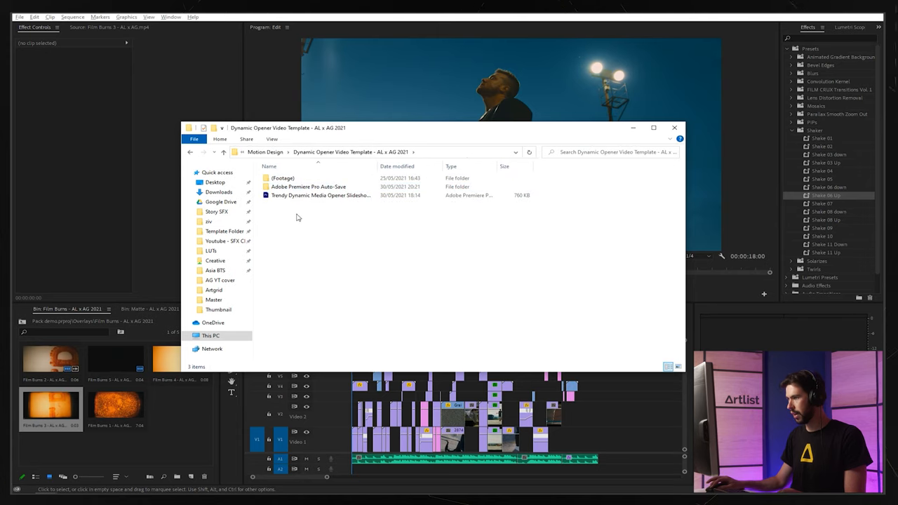
pyautogui.moveTo(390, 242)
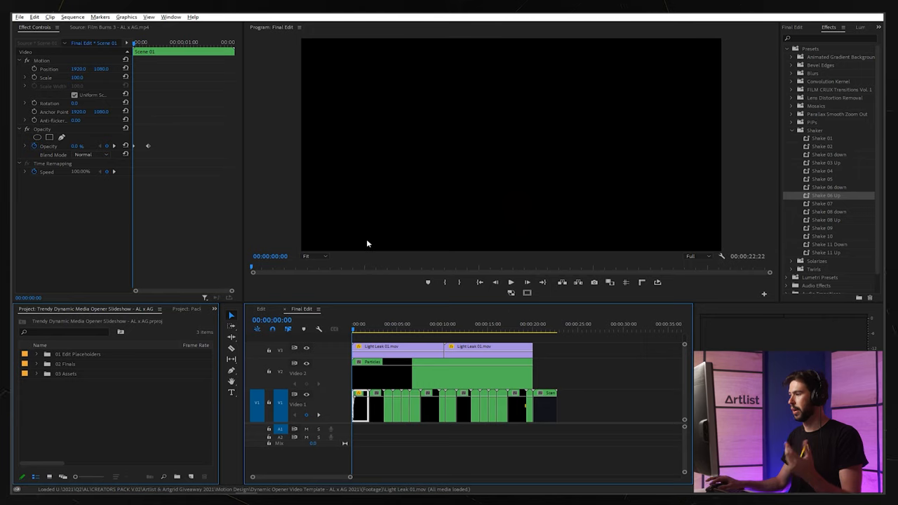
# - Play the template's opener sequence, then return to the sports montage Edit sequence
pyautogui.click(413, 330)
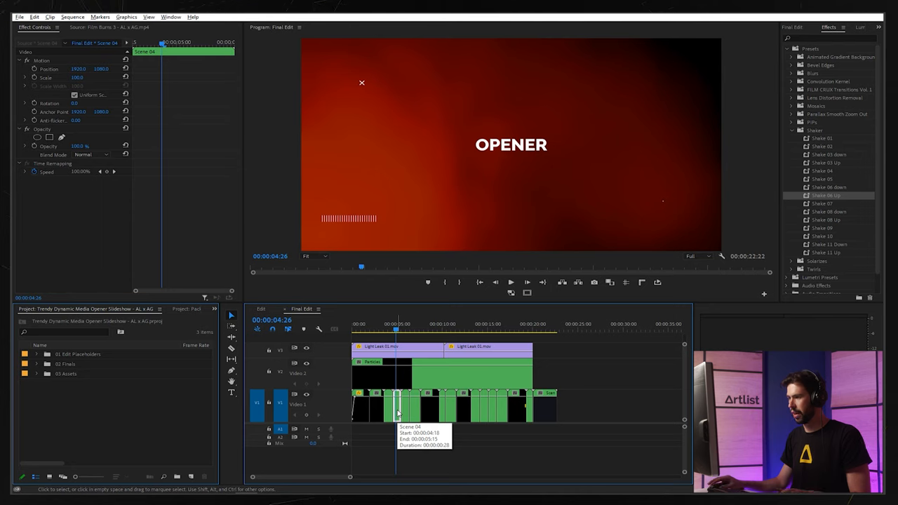
pyautogui.click(261, 308)
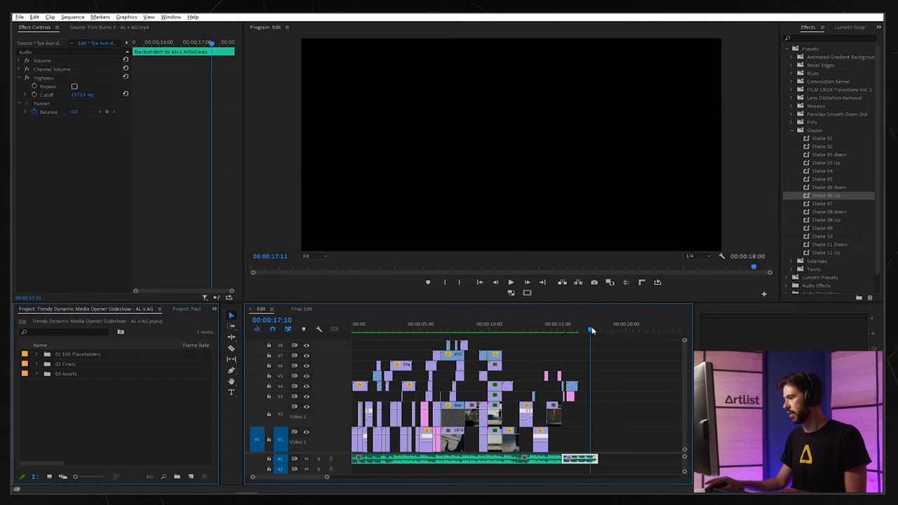
# - From the montage start, open the nested FRESH title and retype it as RAW
pyautogui.click(372, 322)
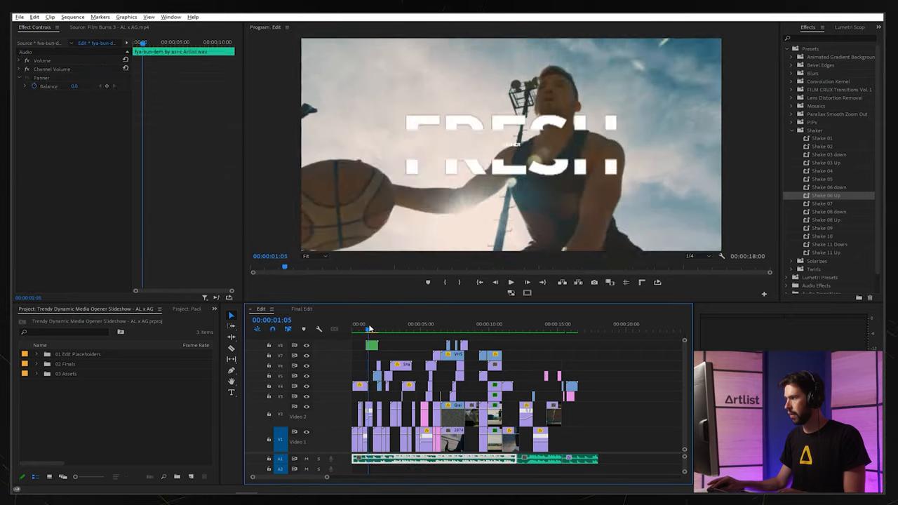
pyautogui.click(368, 345)
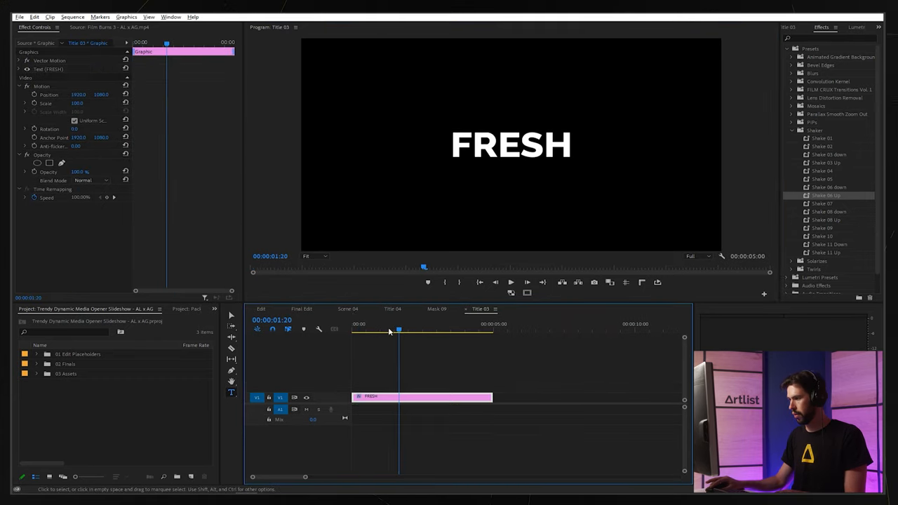
pyautogui.click(459, 373)
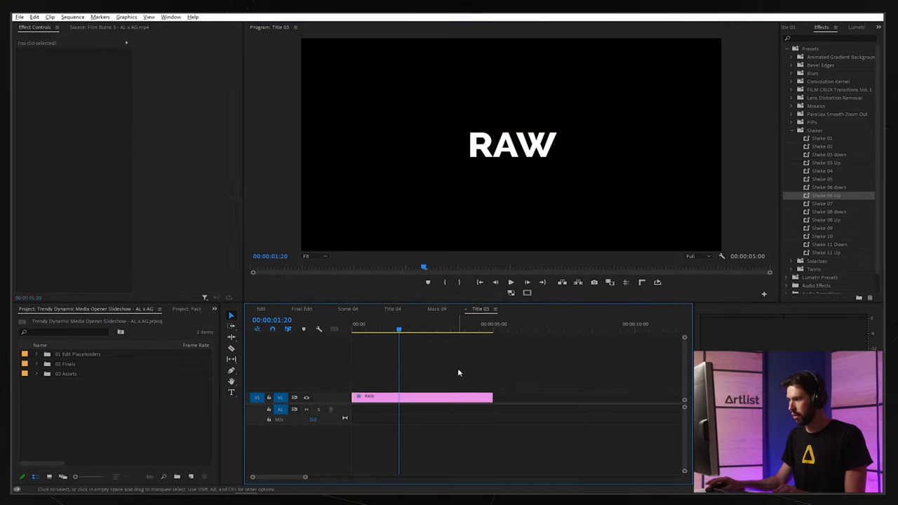
pyautogui.click(261, 309)
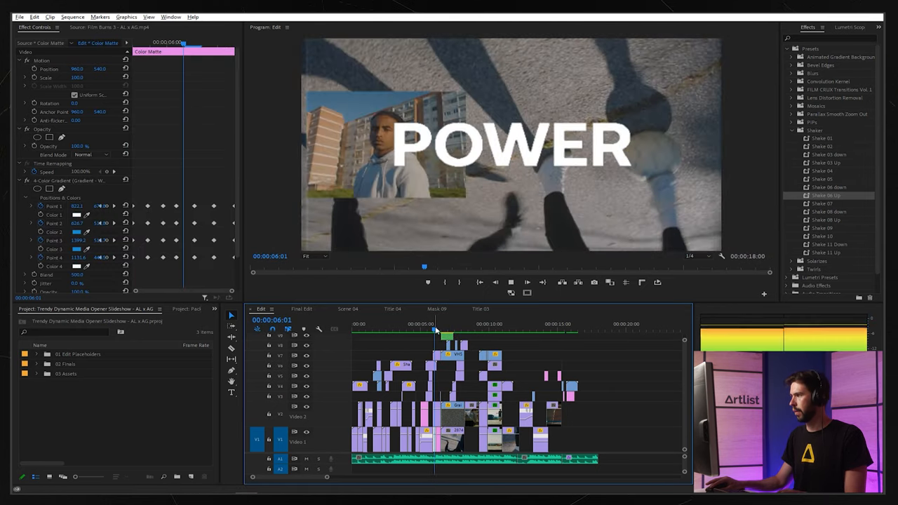
# - Step through the nested POWER scene, RAW, Final Edit and PROMO sequences, returning to the Edit
pyautogui.press('ctrl+s')
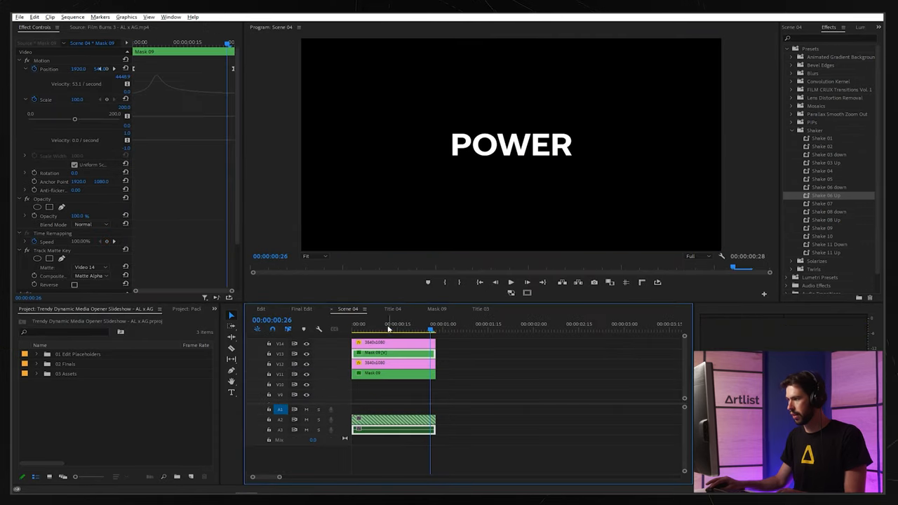
pyautogui.click(437, 309)
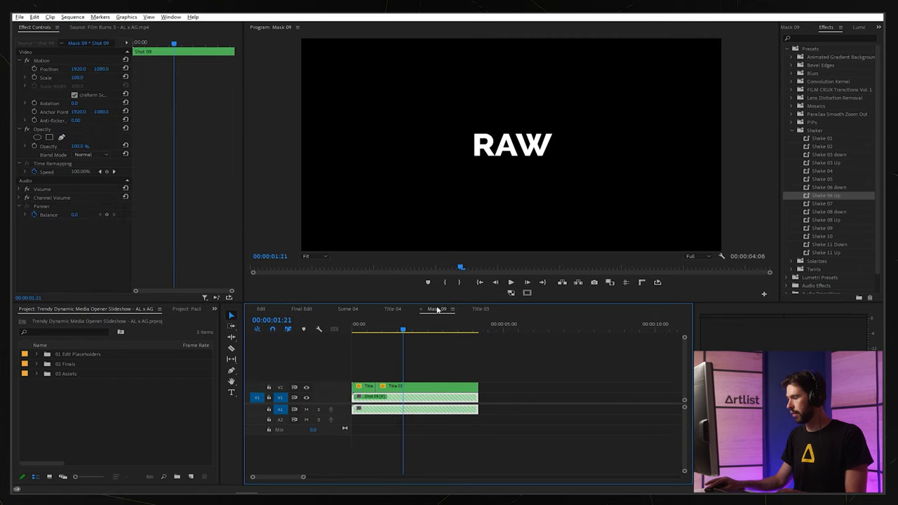
pyautogui.click(301, 309)
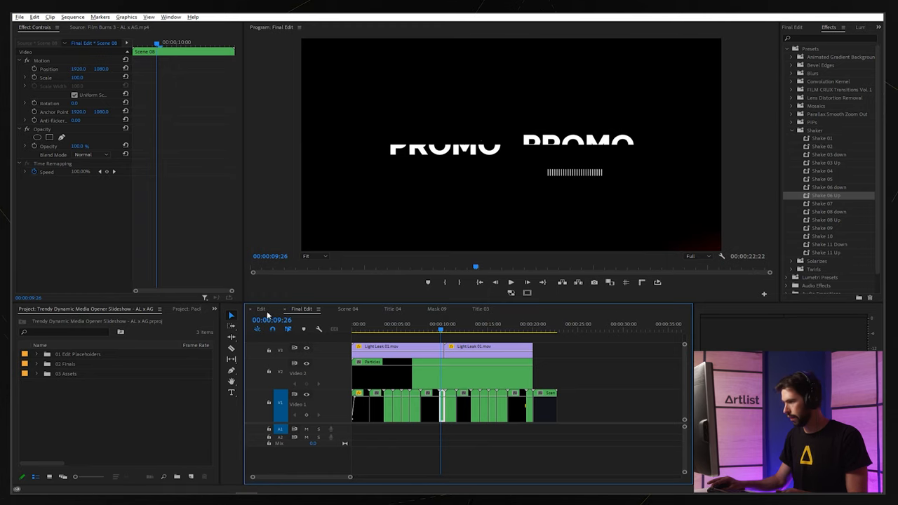
pyautogui.click(635, 309)
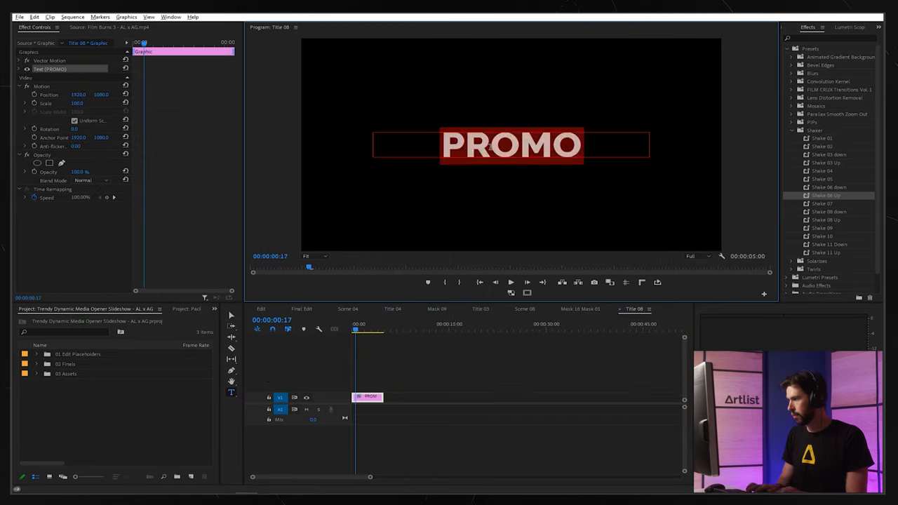
pyautogui.click(261, 309)
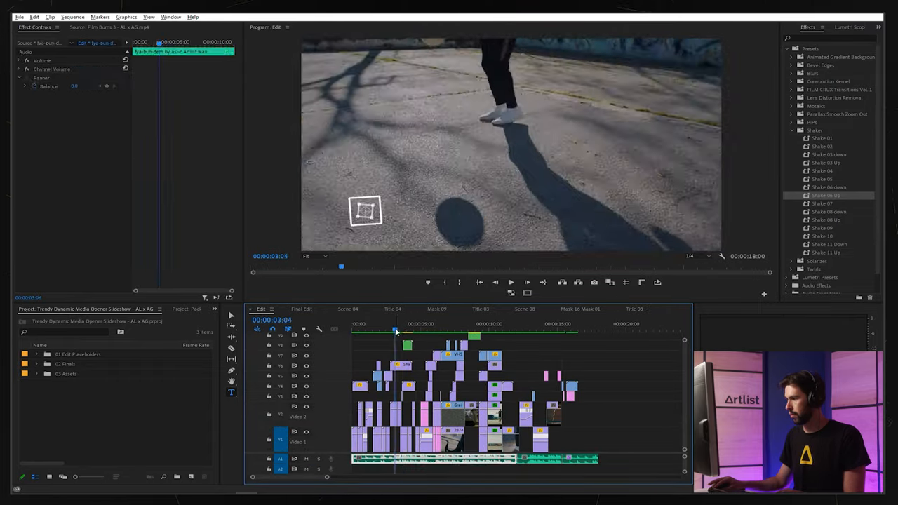
# - Move to the closing Artlist logo and load a Film Burn clip for preview
pyautogui.click(477, 322)
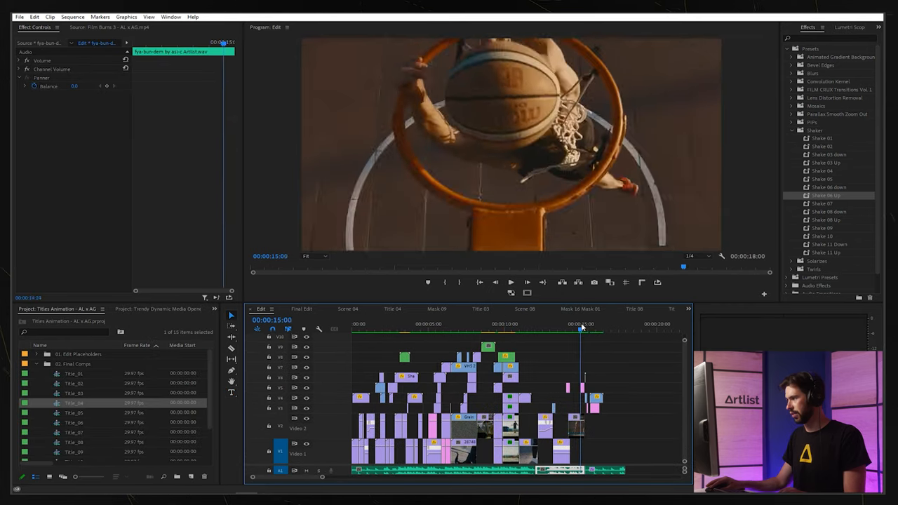
pyautogui.press('ctrl+s')
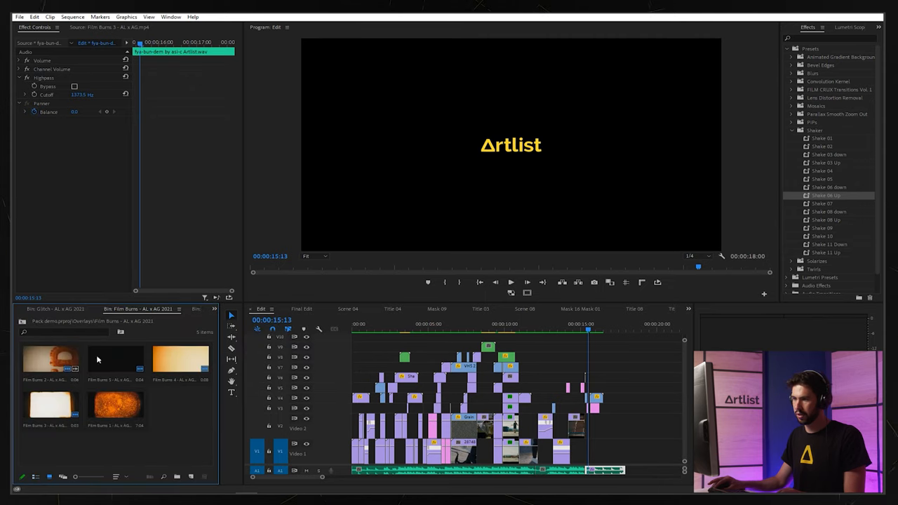
pyautogui.doubleClick(180, 362)
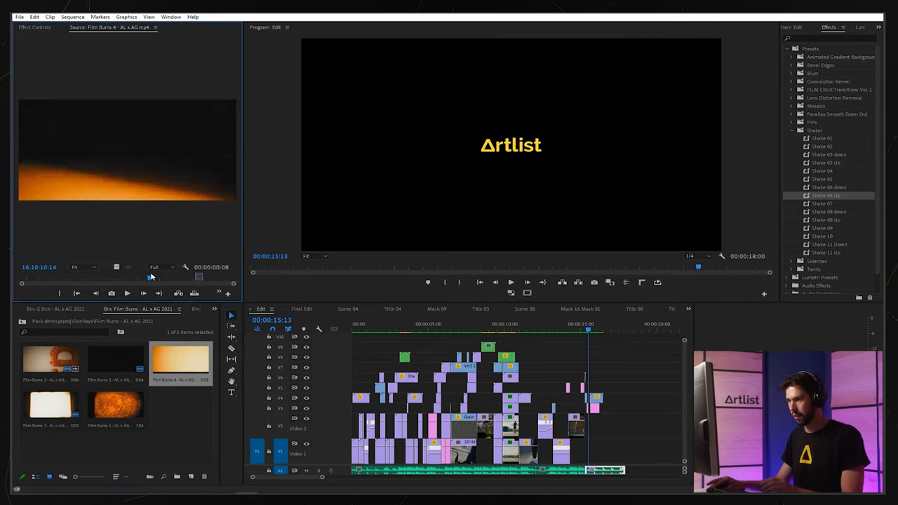